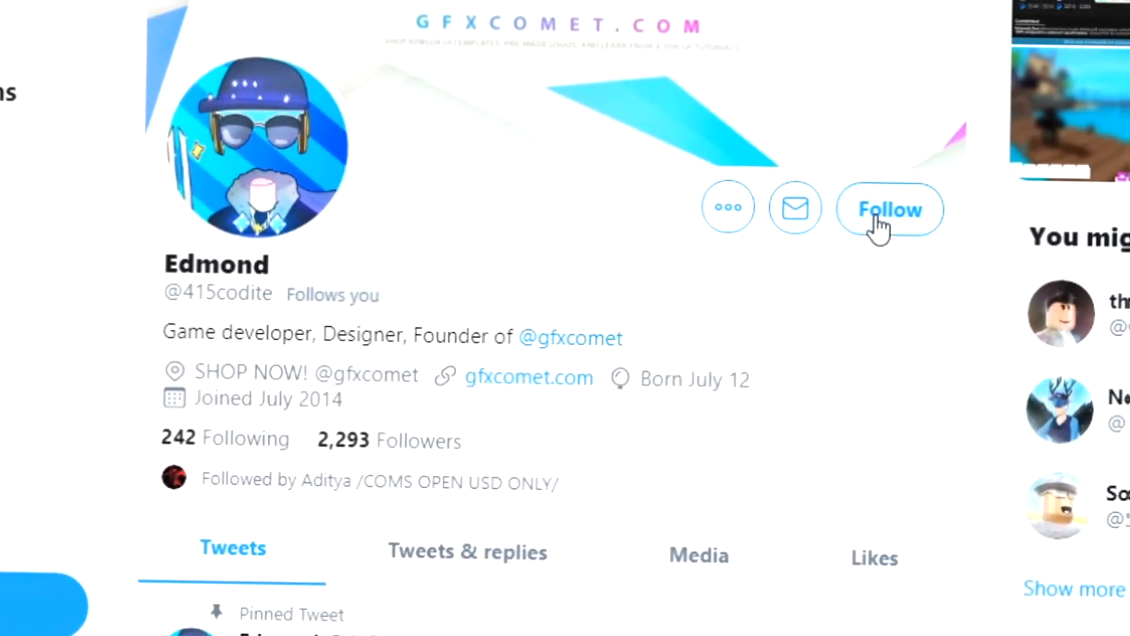
Step: Follow the developer's and GFX COMET's Twitter profiles and turn on their tweet notifications
click(890, 209)
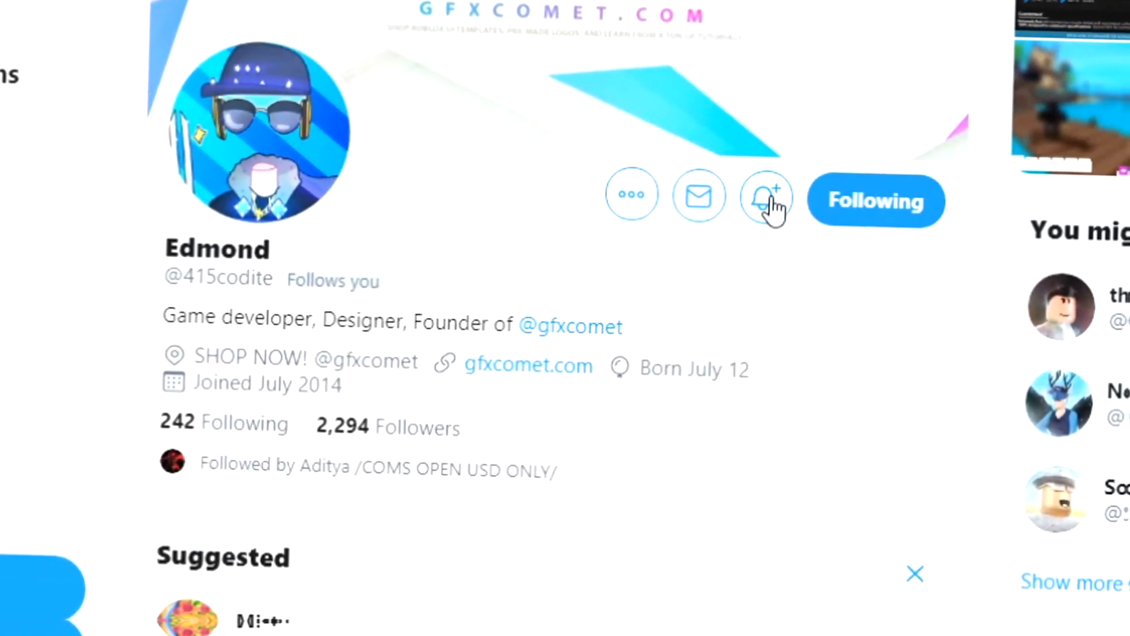
click(765, 196)
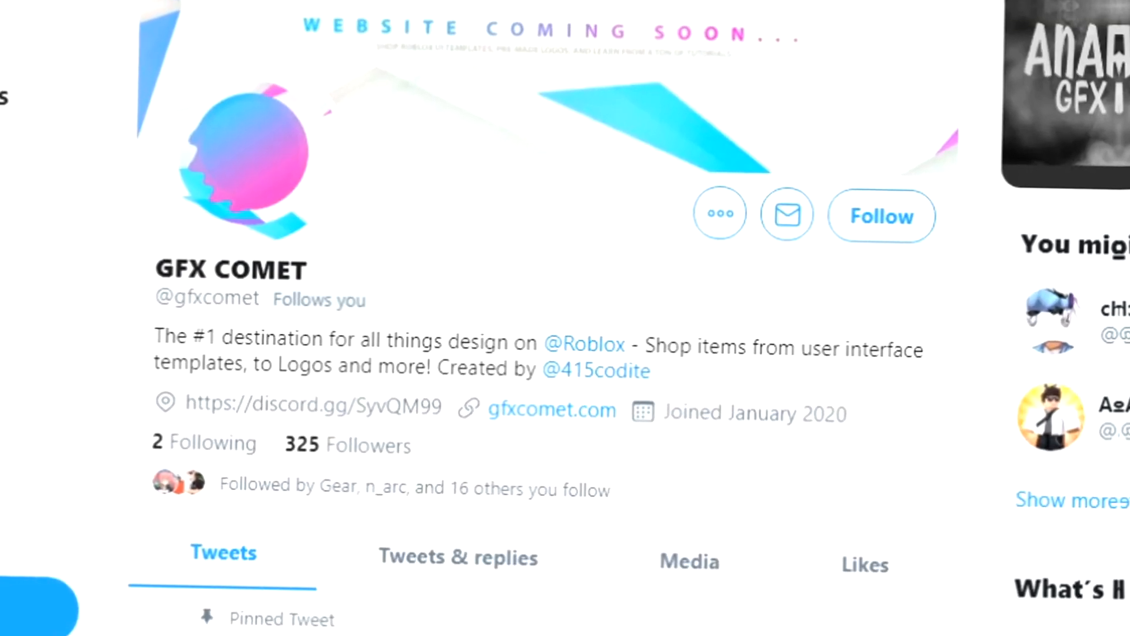
click(880, 215)
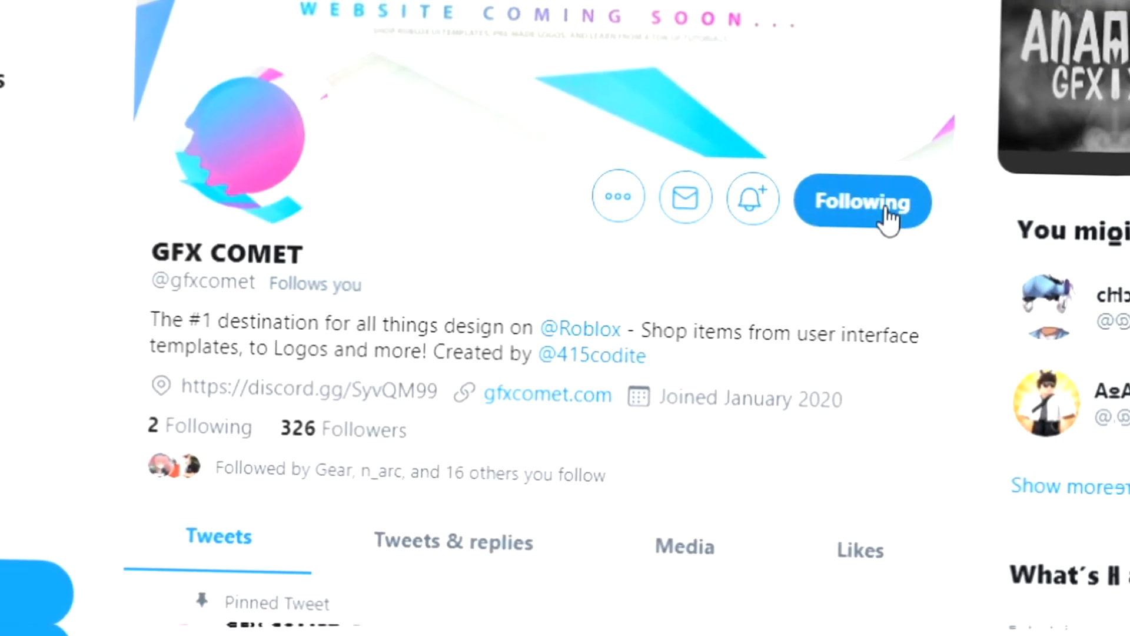
click(752, 196)
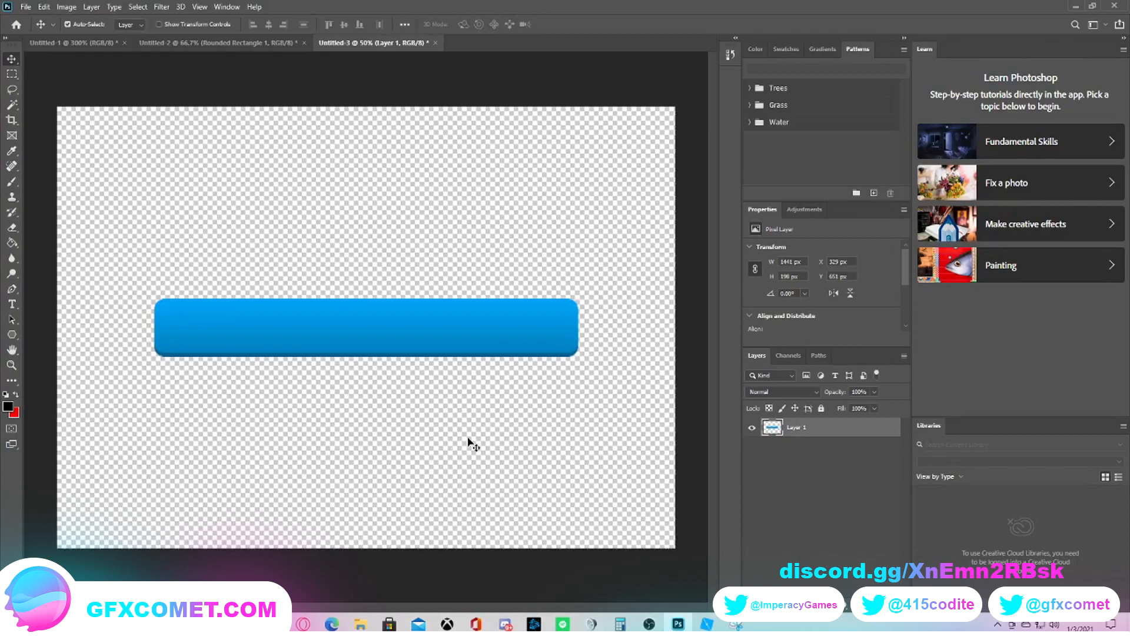
mouse_move(434, 497)
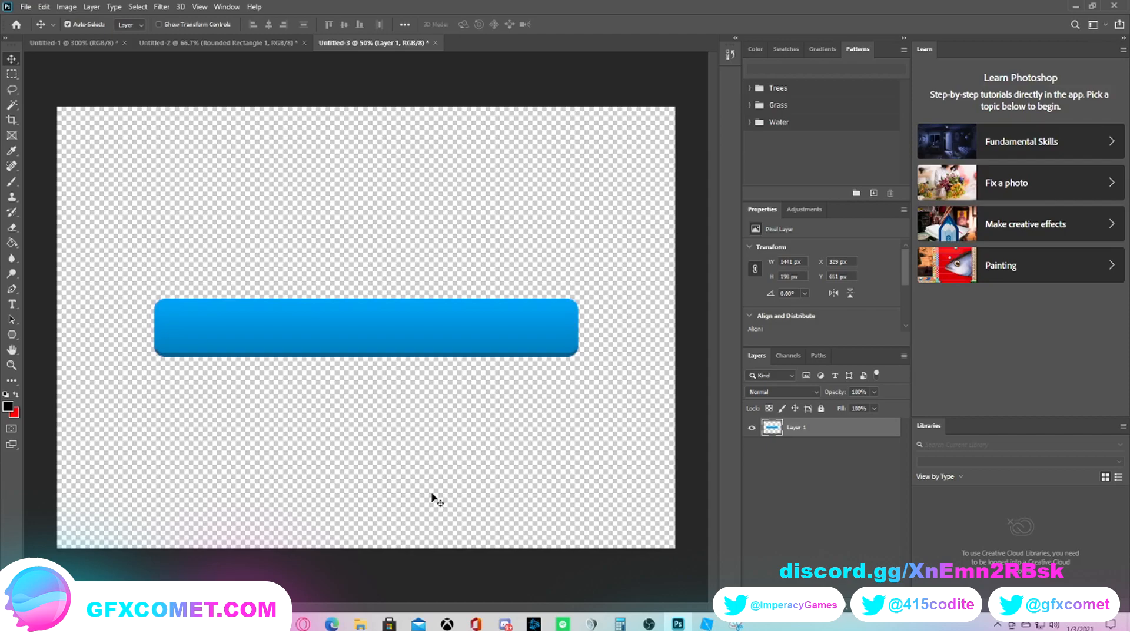
mouse_move(461, 356)
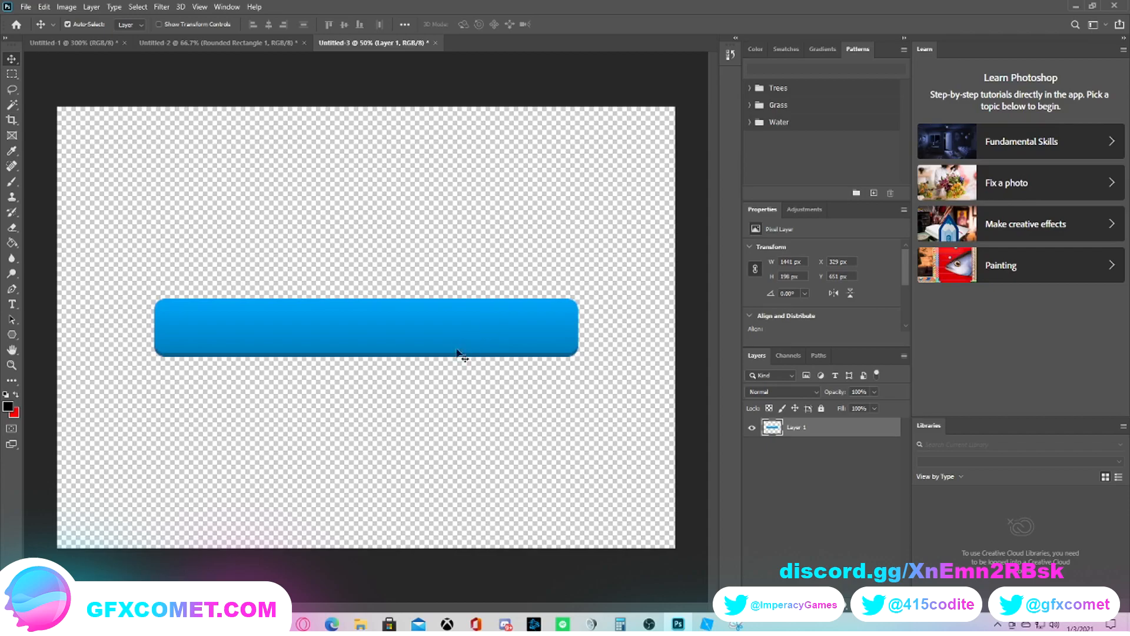
mouse_move(138, 279)
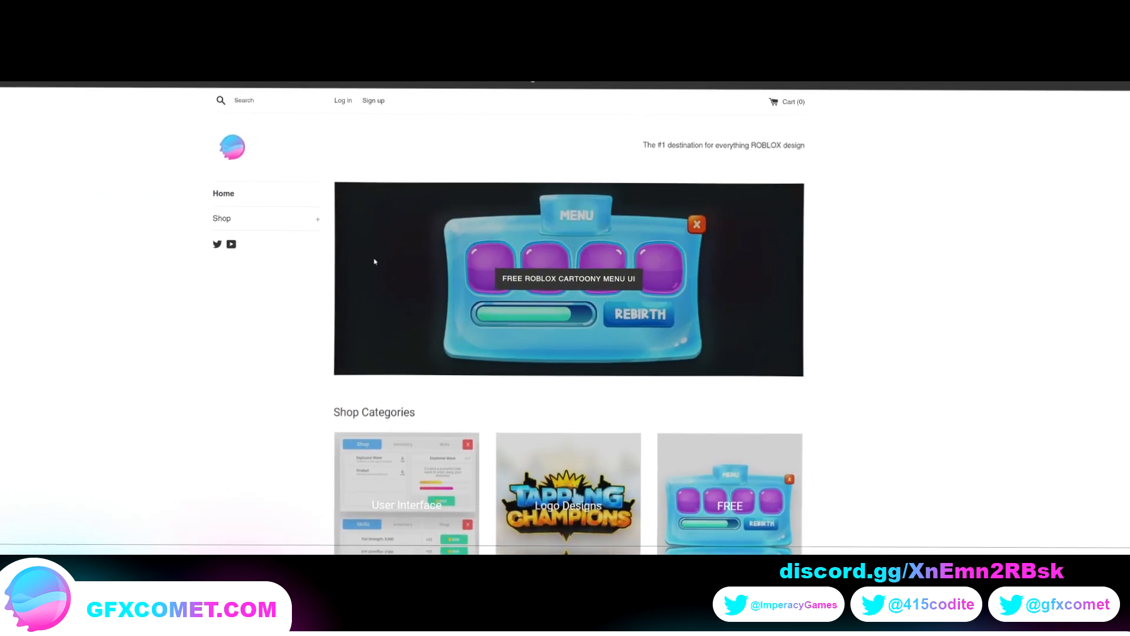
Step: Browse the Shop's User Interface category down to the ROBLOX Style Cartoony Menu UI
click(221, 218)
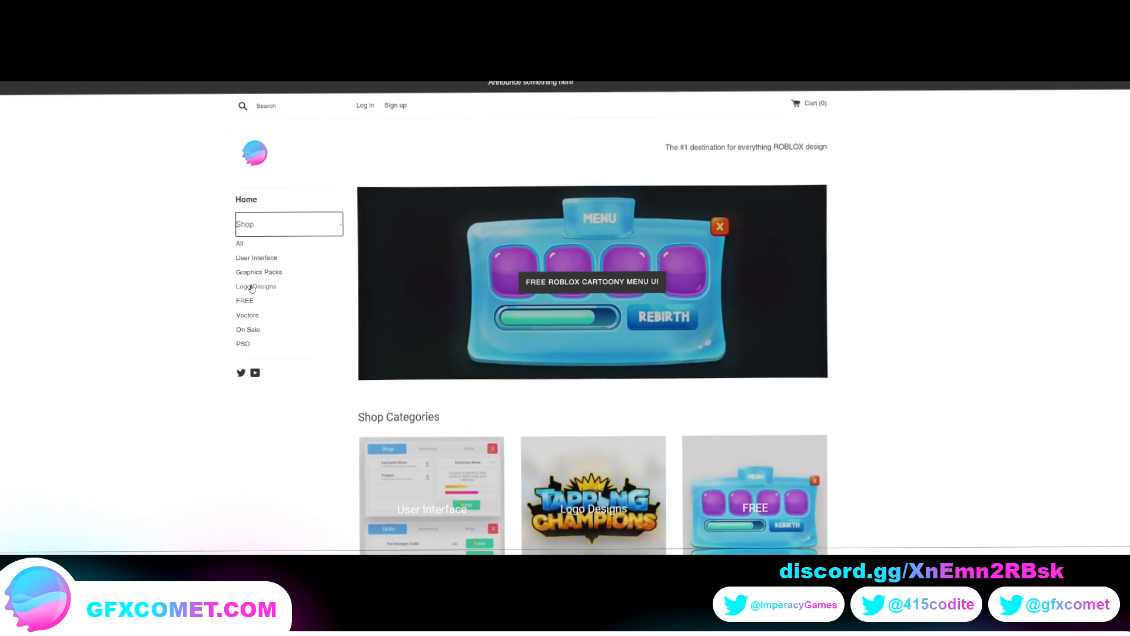
click(256, 257)
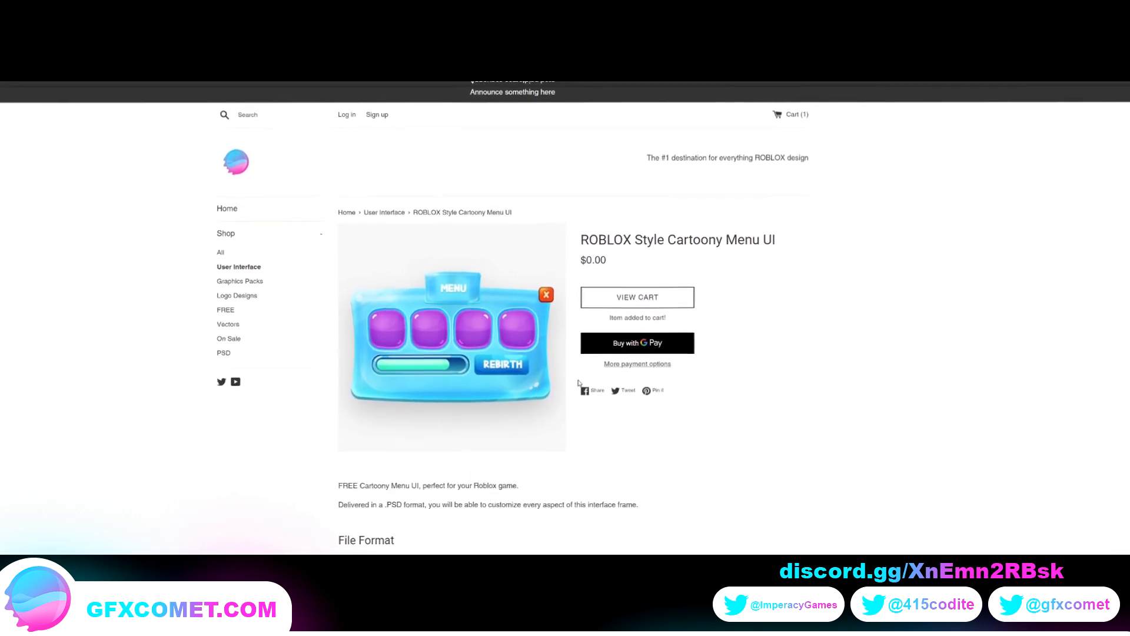
scroll(down, 3)
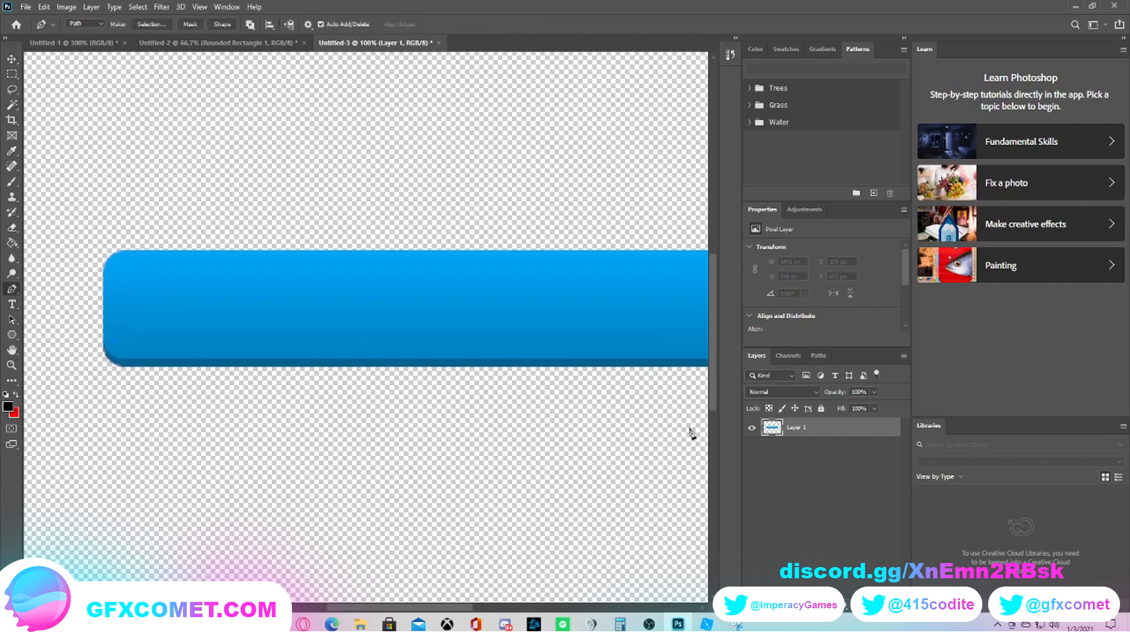
Step: Add an empty Layer 2 above the blue bar and switch to the Brush tool
click(874, 374)
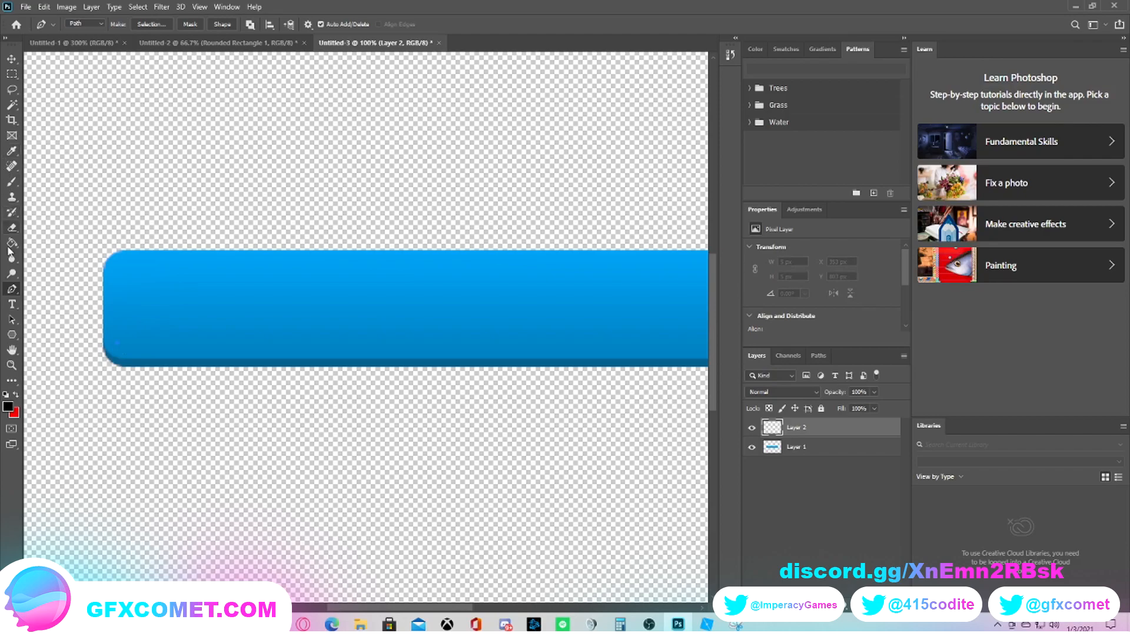
click(12, 211)
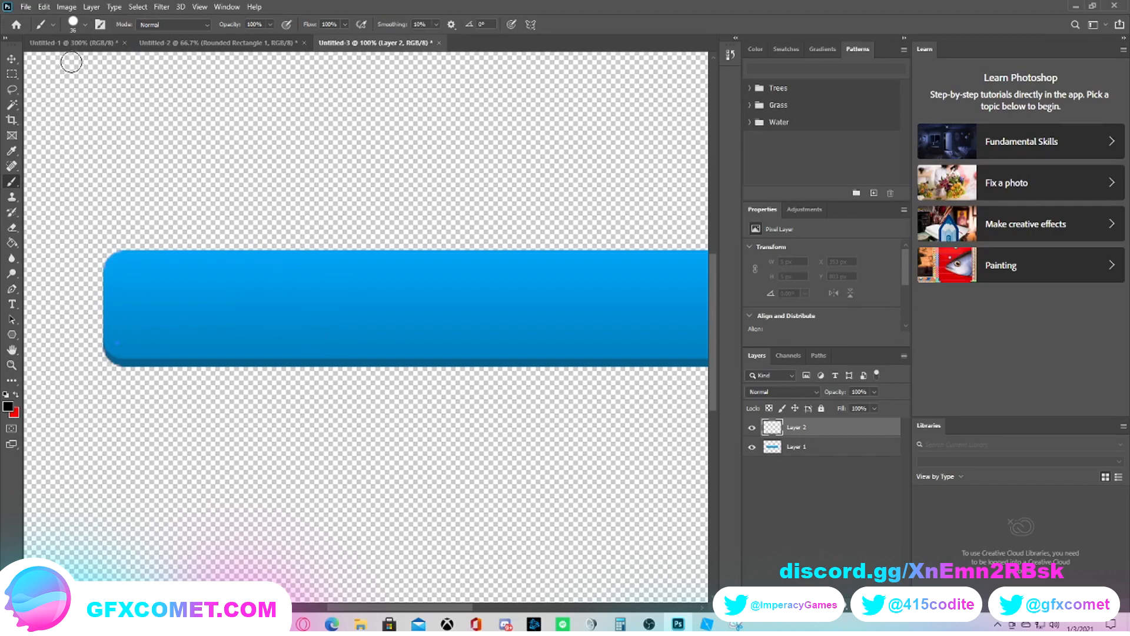
Step: Set a soft 44 px white brush and paint a highlight on the button's top-right corner
click(55, 23)
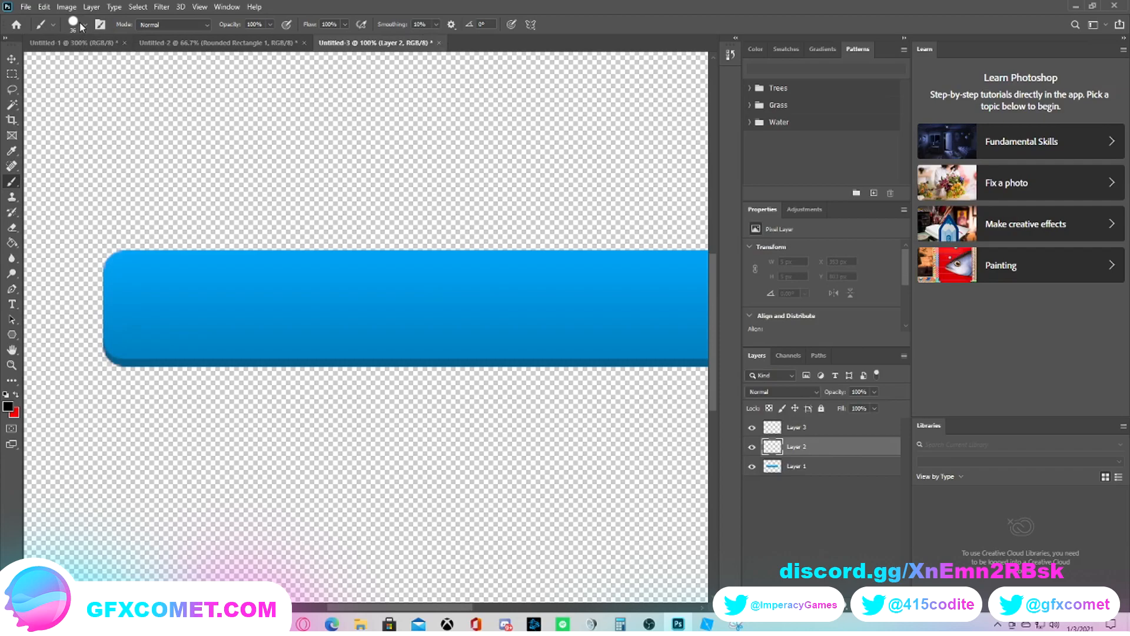
click(87, 24)
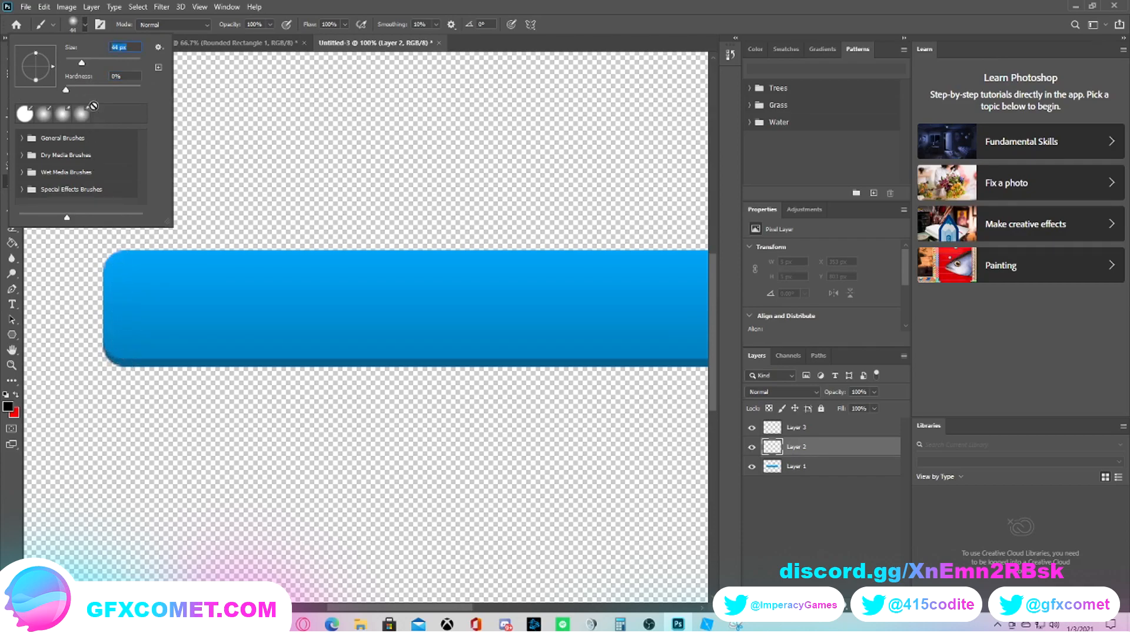
mouse_move(205, 136)
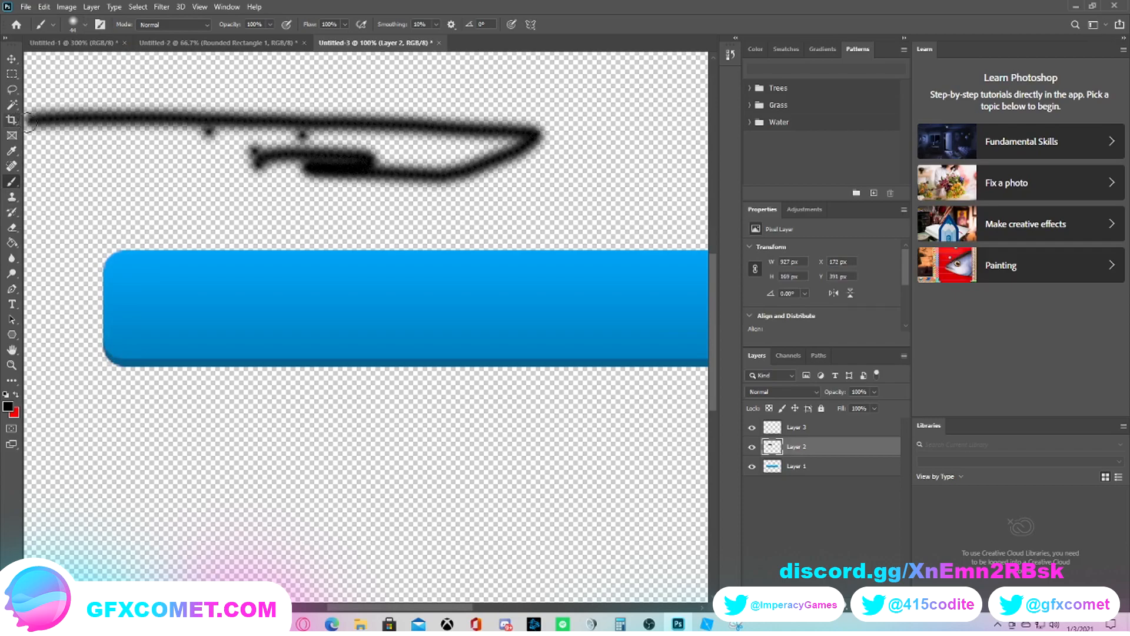
drag(58, 208, 526, 211)
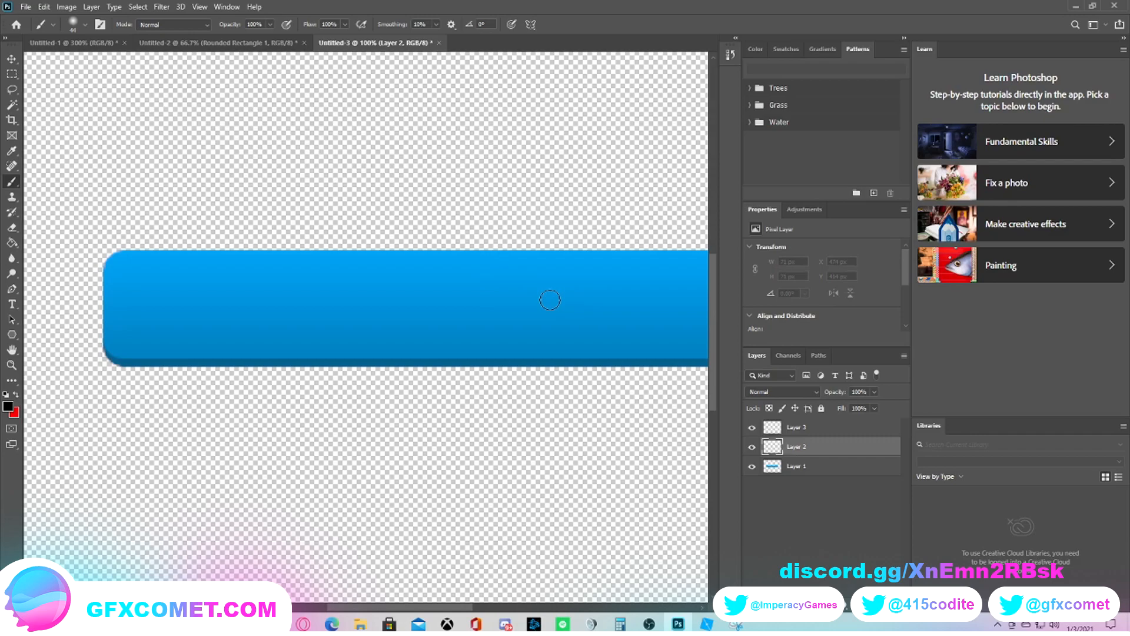
mouse_move(109, 311)
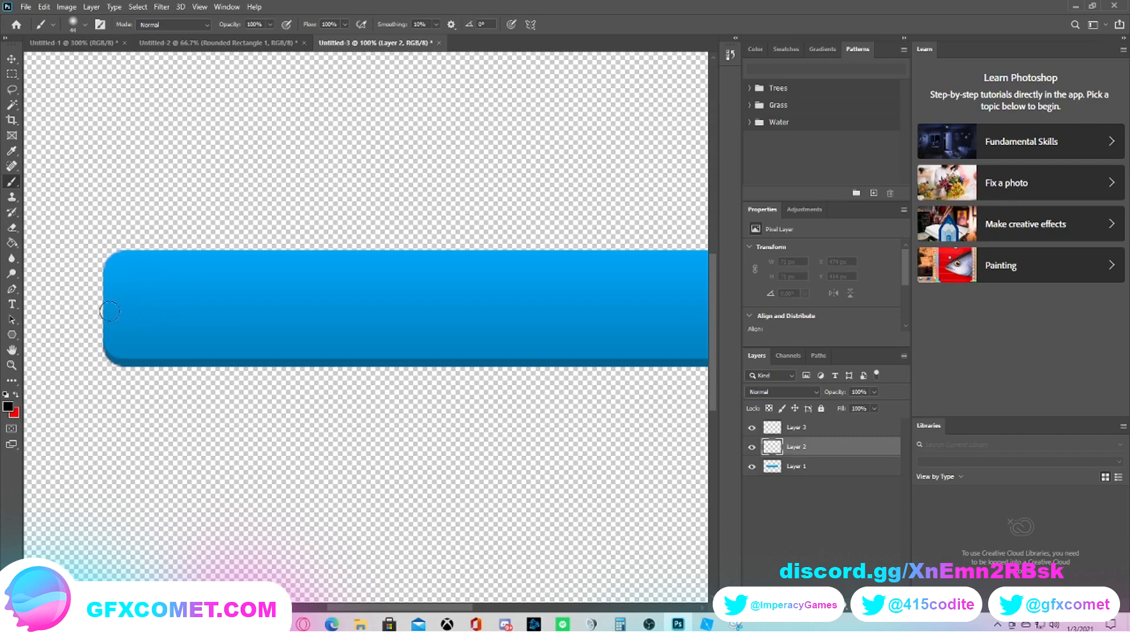
mouse_move(12, 182)
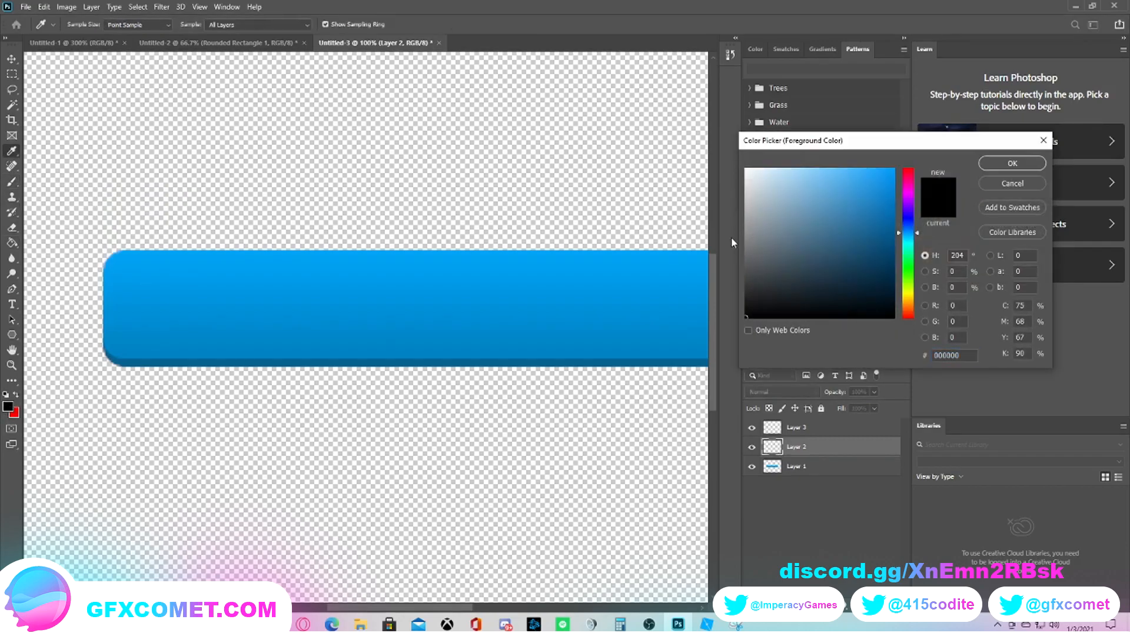
click(753, 184)
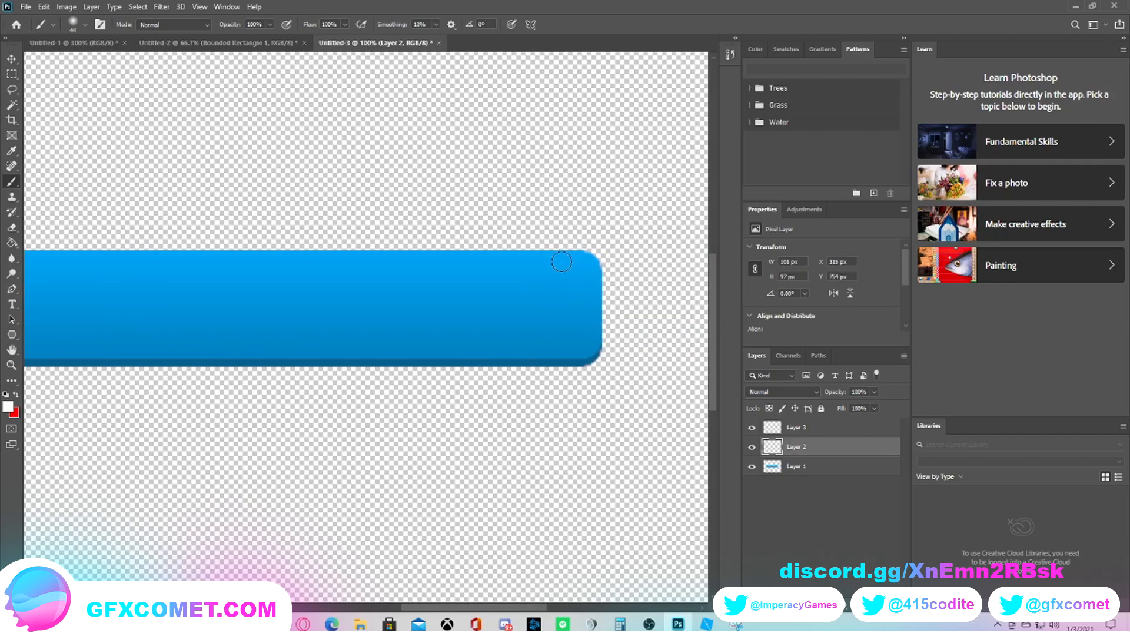
drag(562, 261, 590, 279)
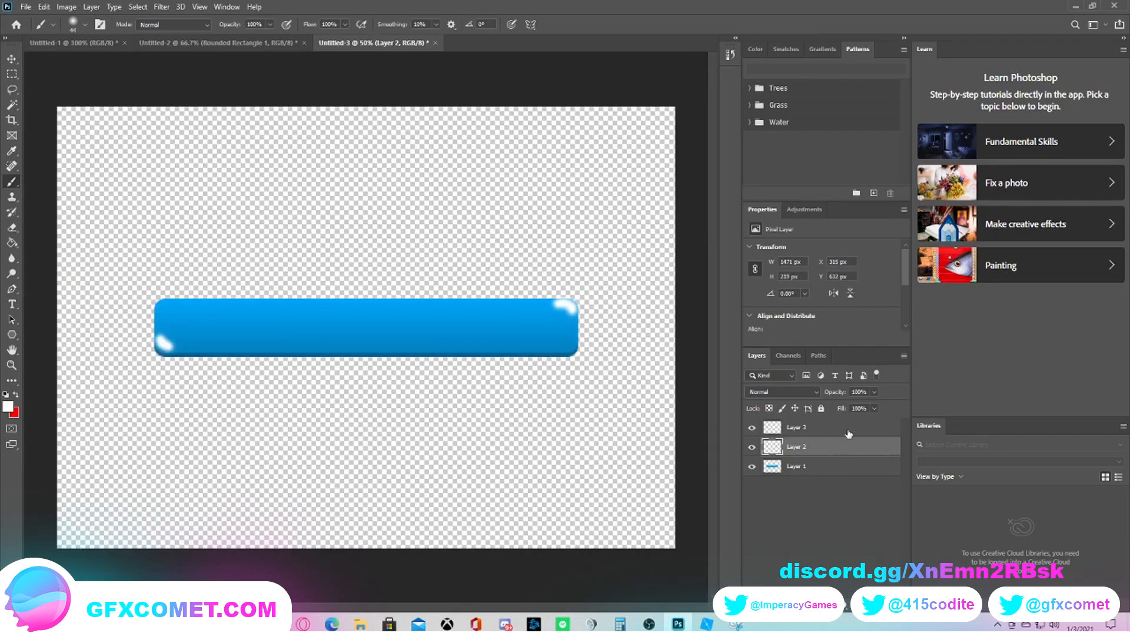
Step: Fade the highlight layer to about 20% opacity
click(874, 391)
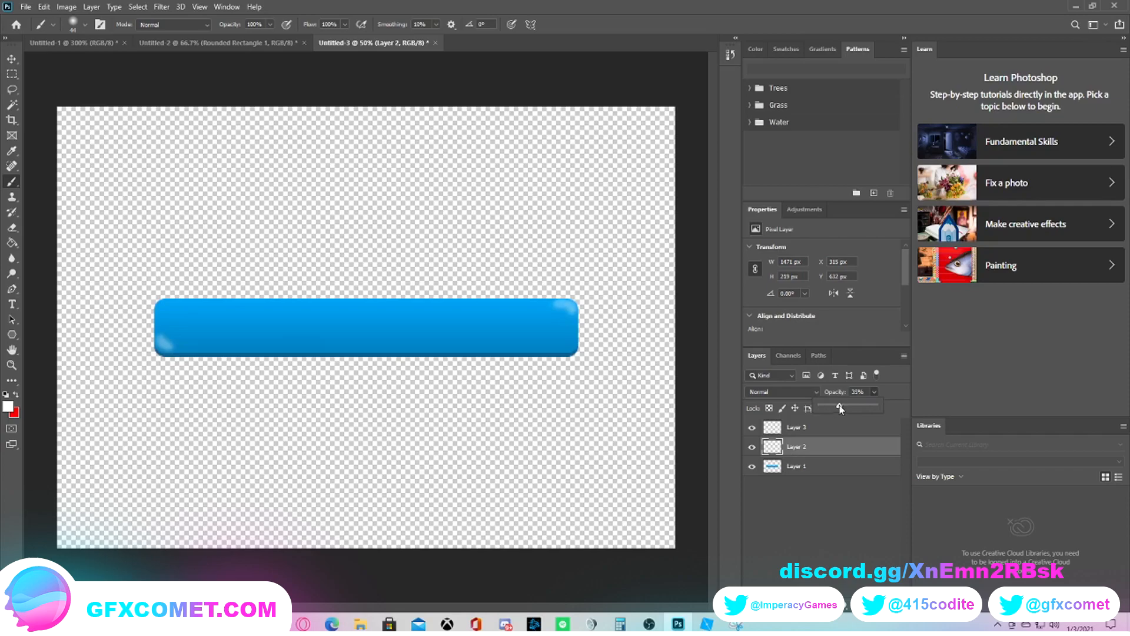
drag(847, 408, 833, 408)
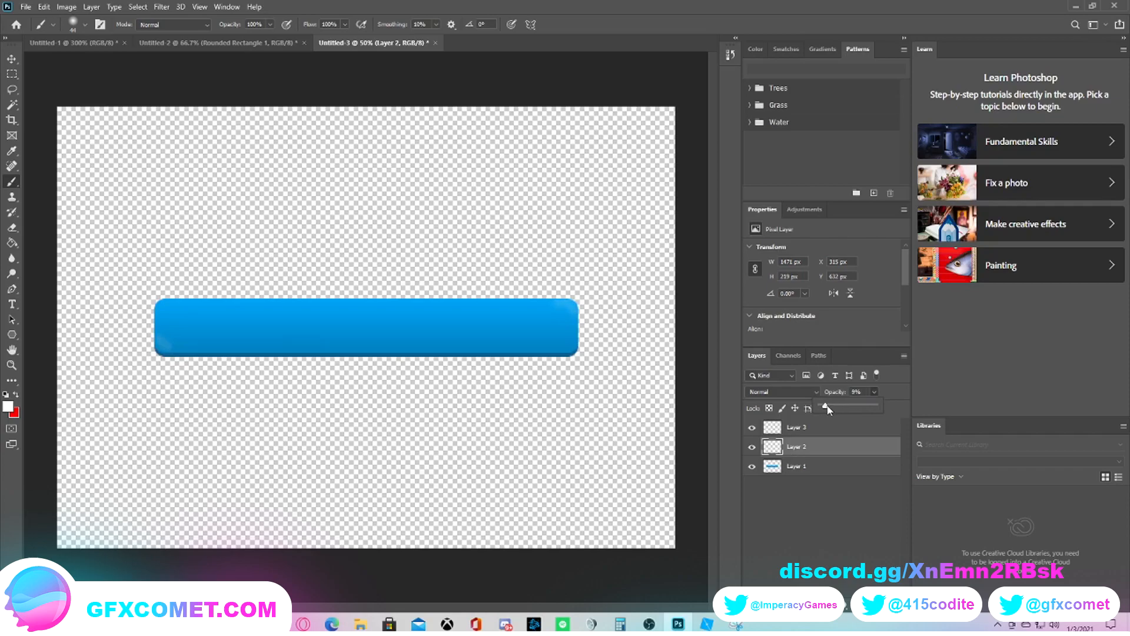
drag(816, 405, 828, 405)
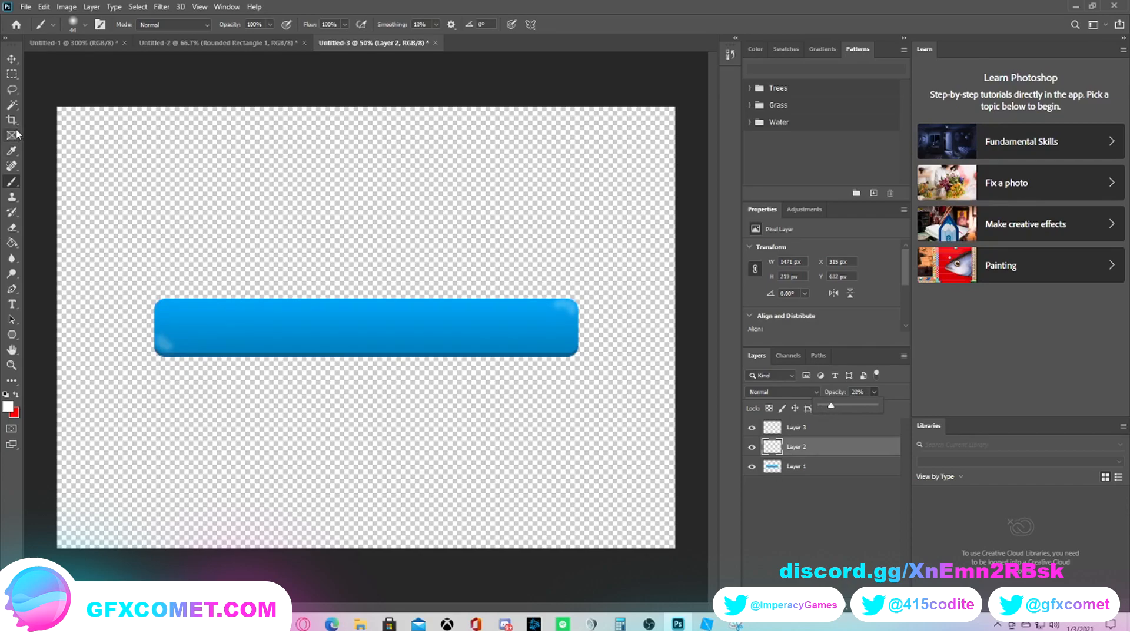
click(11, 59)
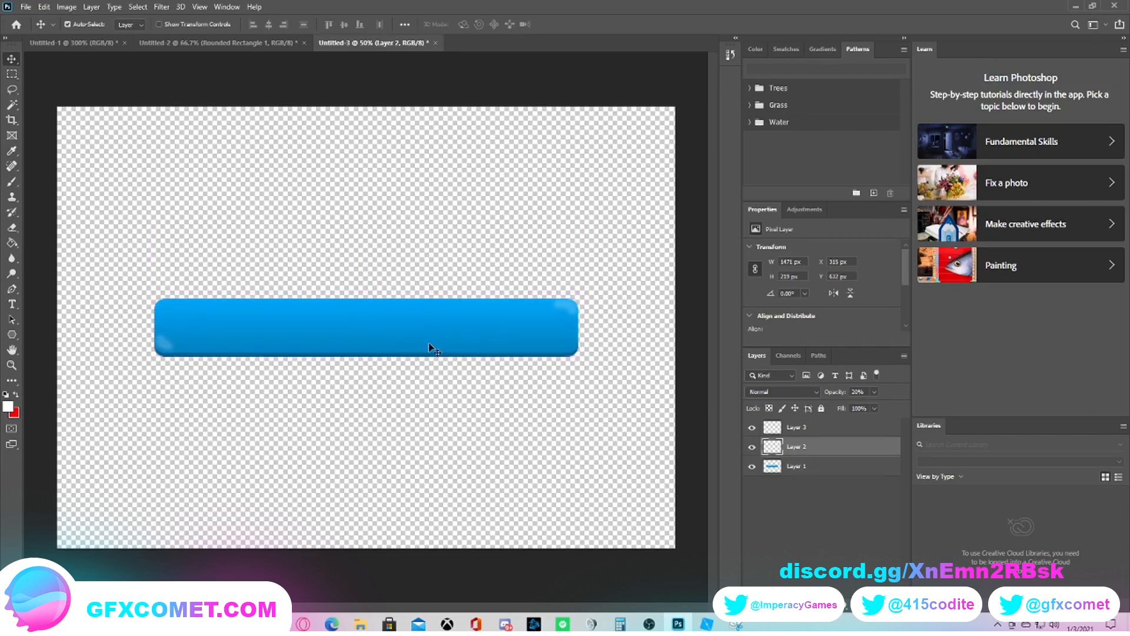
Step: Move the grouped Effect1 button up near the top of the canvas
click(797, 466)
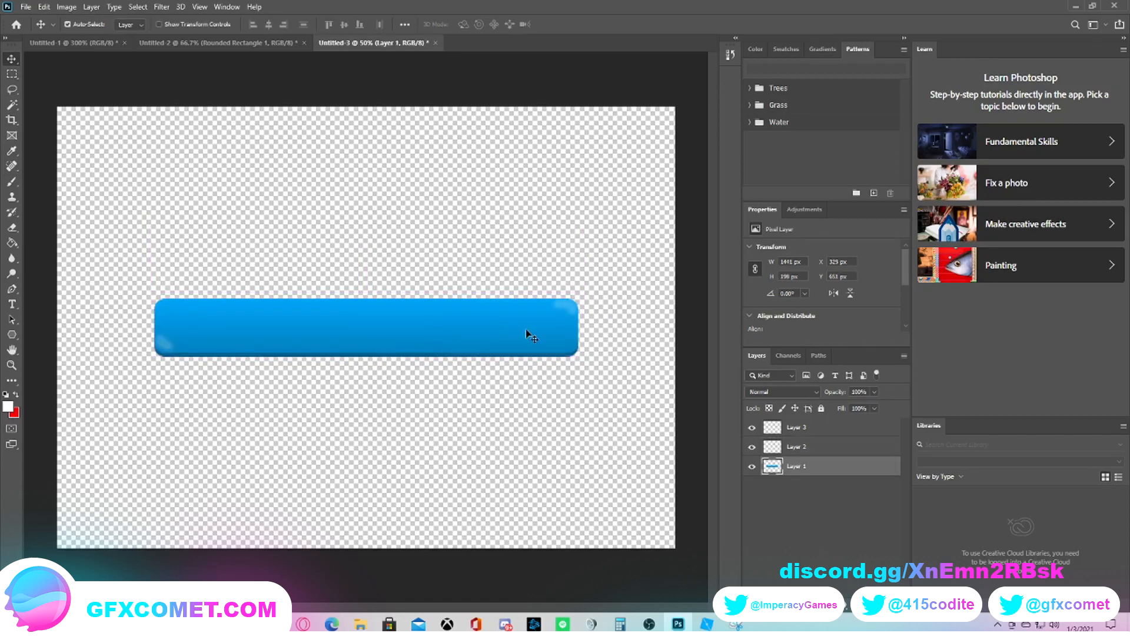
drag(532, 333, 520, 303)
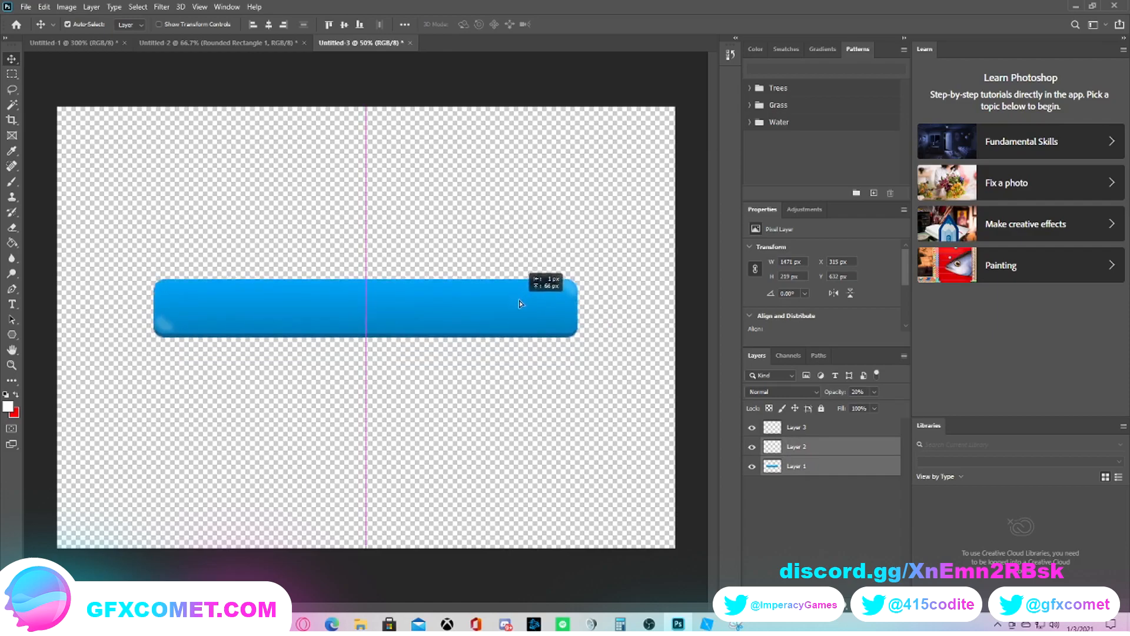
drag(366, 306, 361, 161)
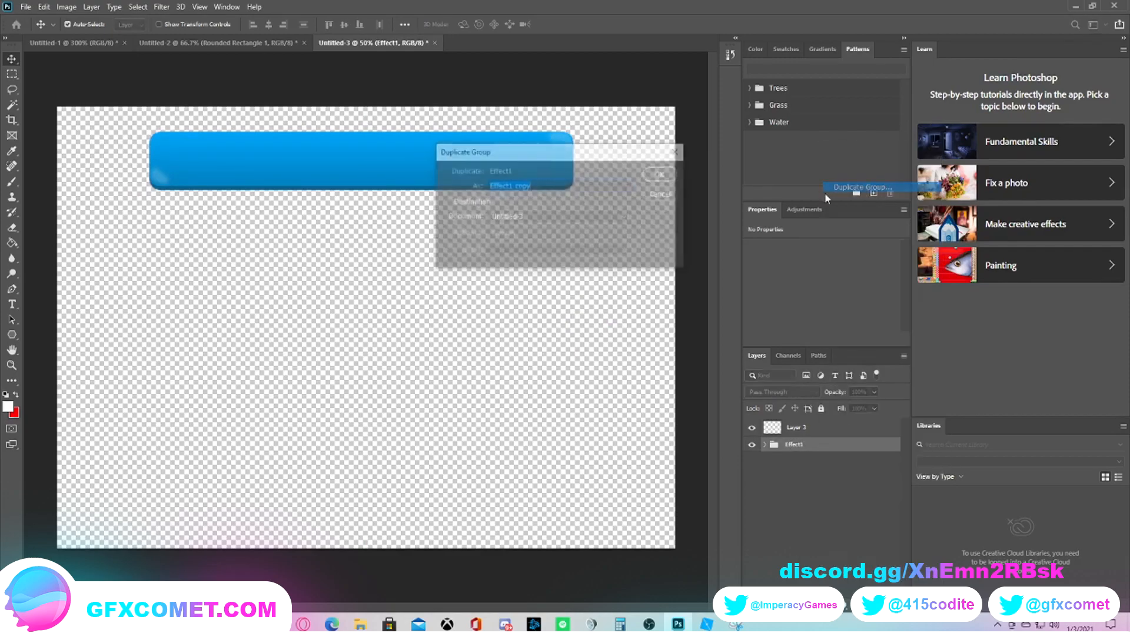
Step: Confirm duplicating the button group as Effect1 copy
click(657, 174)
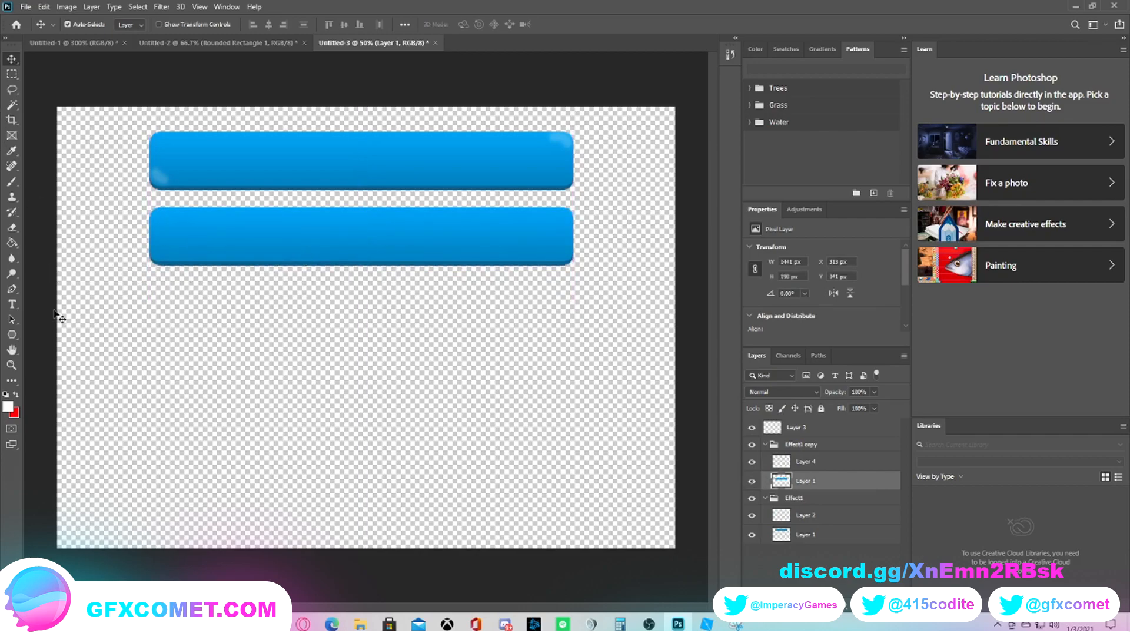
mouse_move(16, 195)
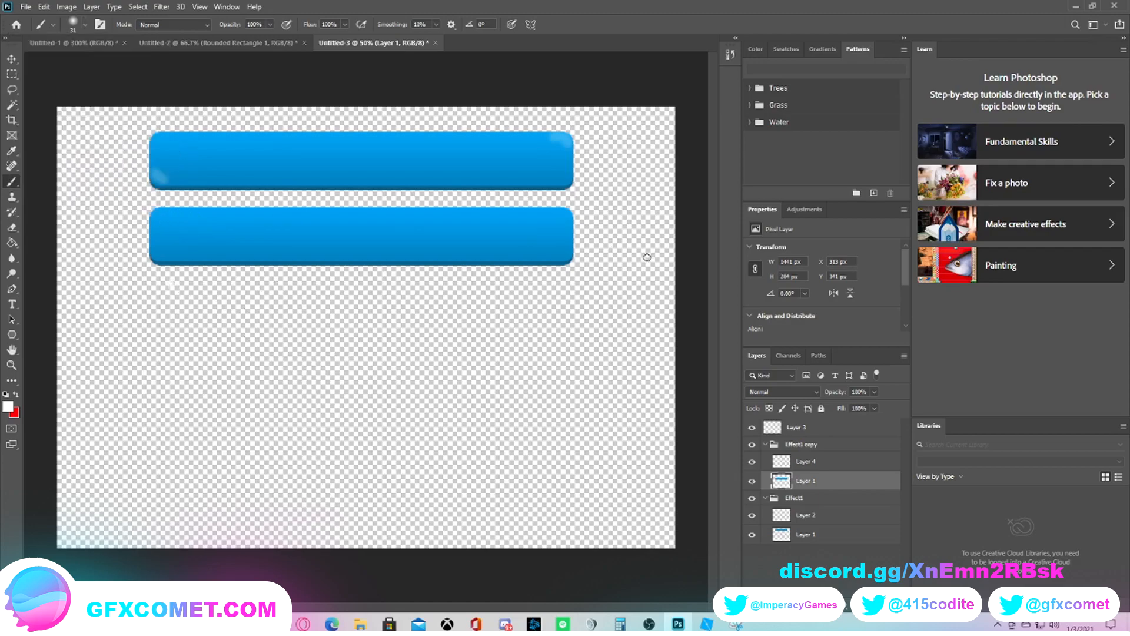
mouse_move(70, 170)
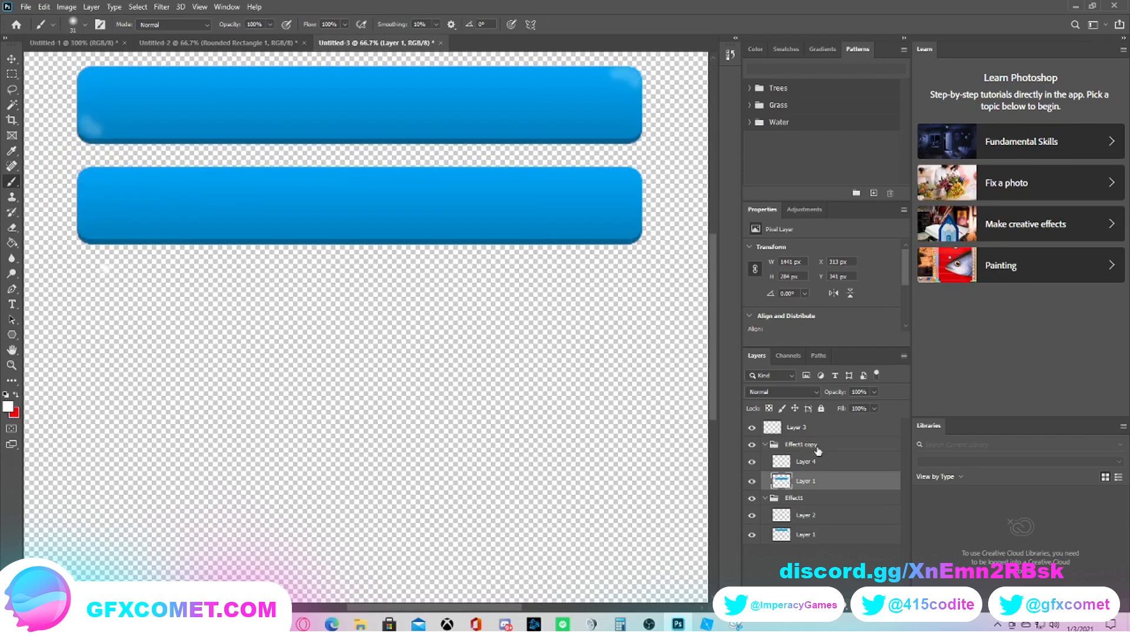
Step: Paint a white highlight line across the second button's top edge on Layer 4 and fade it to about 14%
click(805, 460)
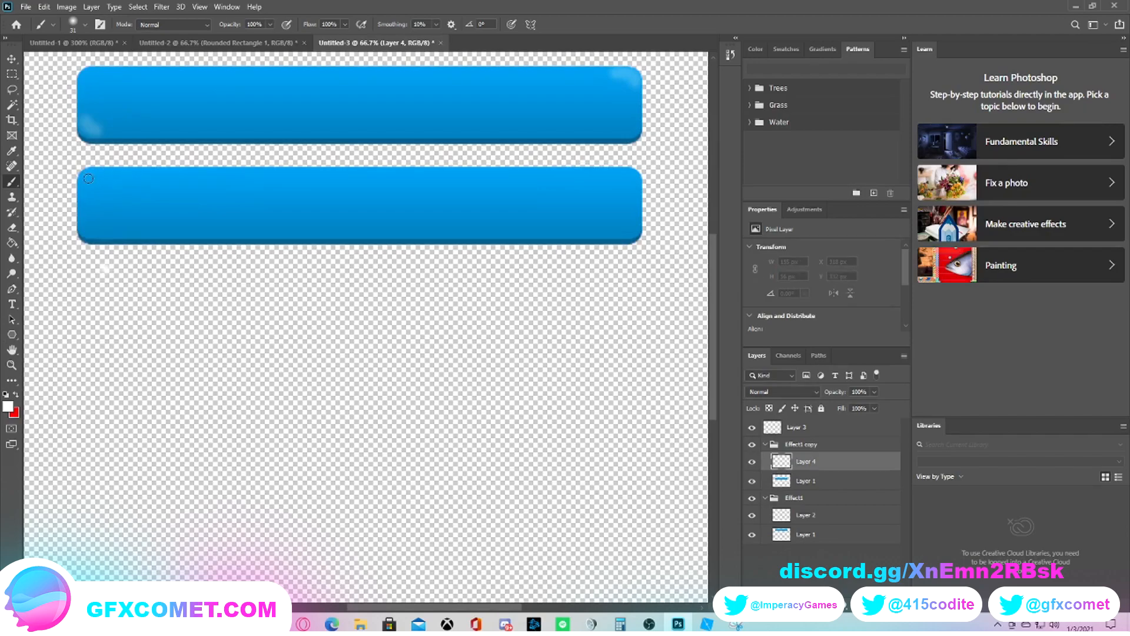
drag(87, 179, 298, 180)
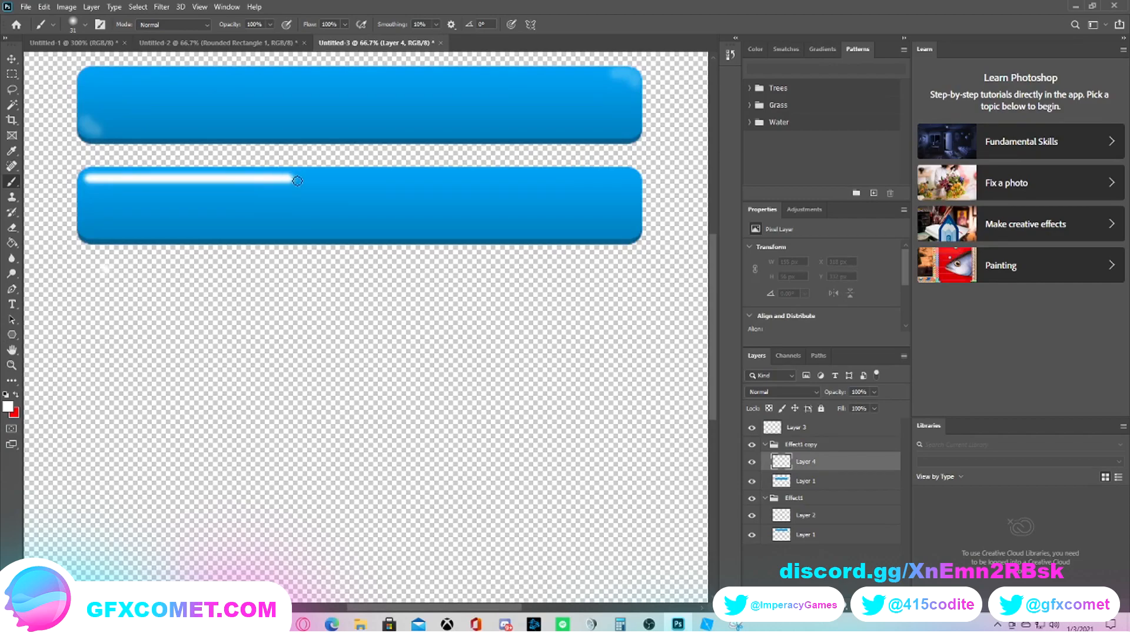
drag(297, 181, 545, 186)
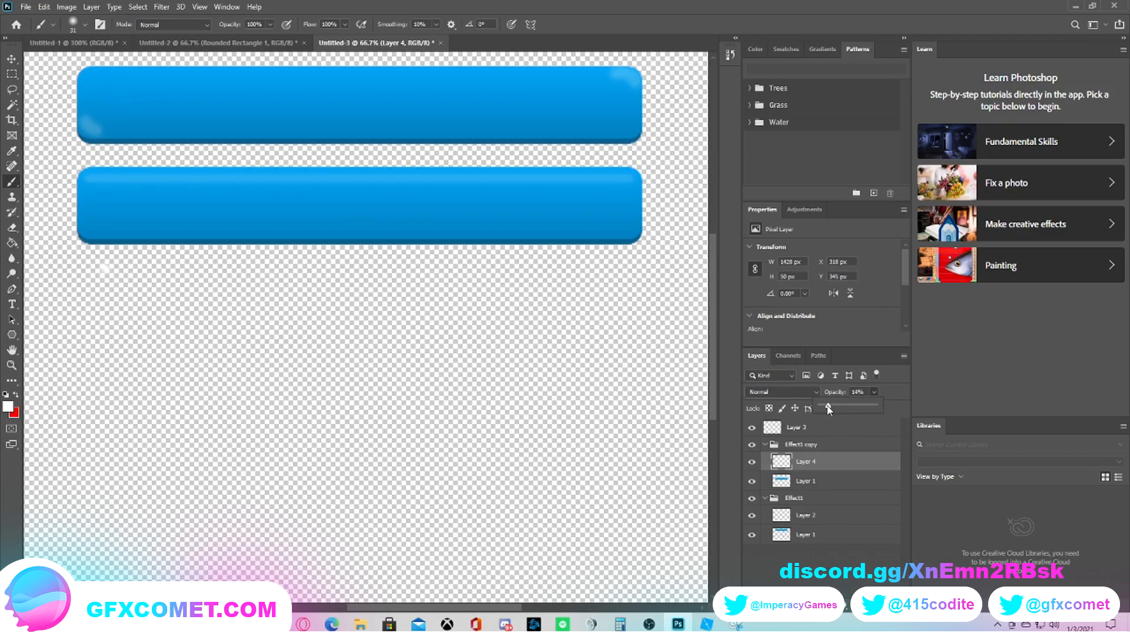
click(11, 59)
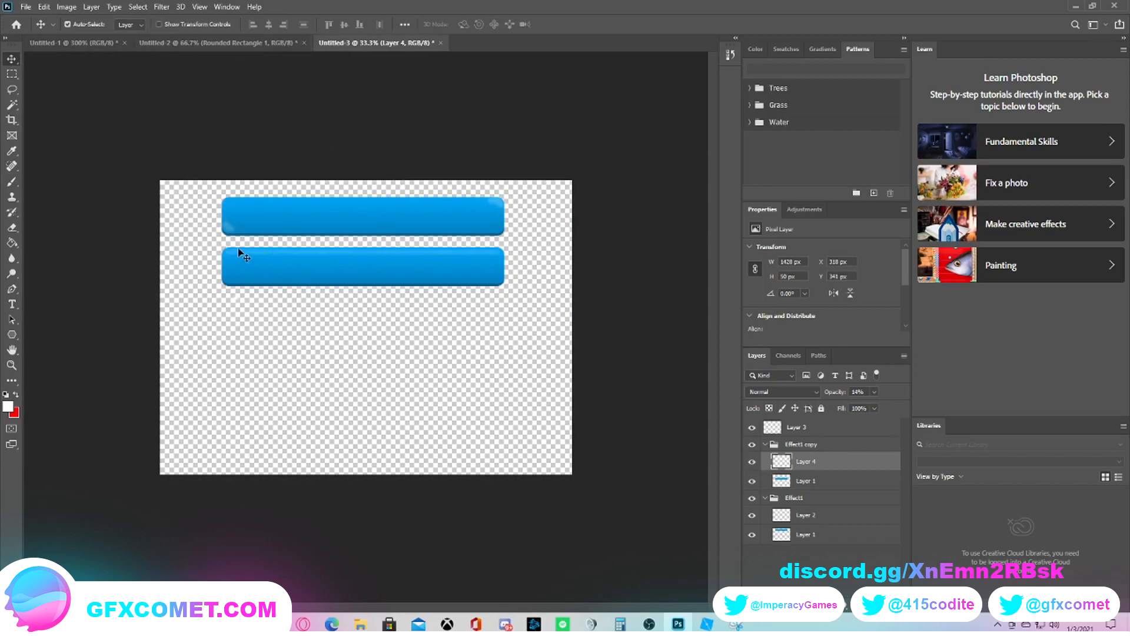
mouse_move(505, 237)
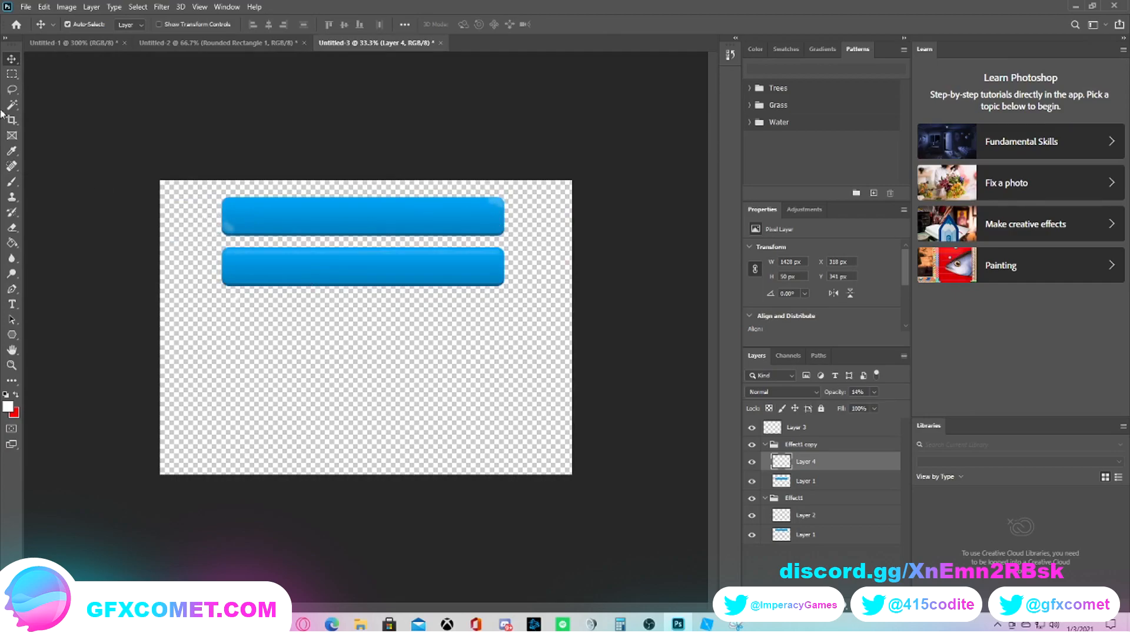
mouse_move(412, 276)
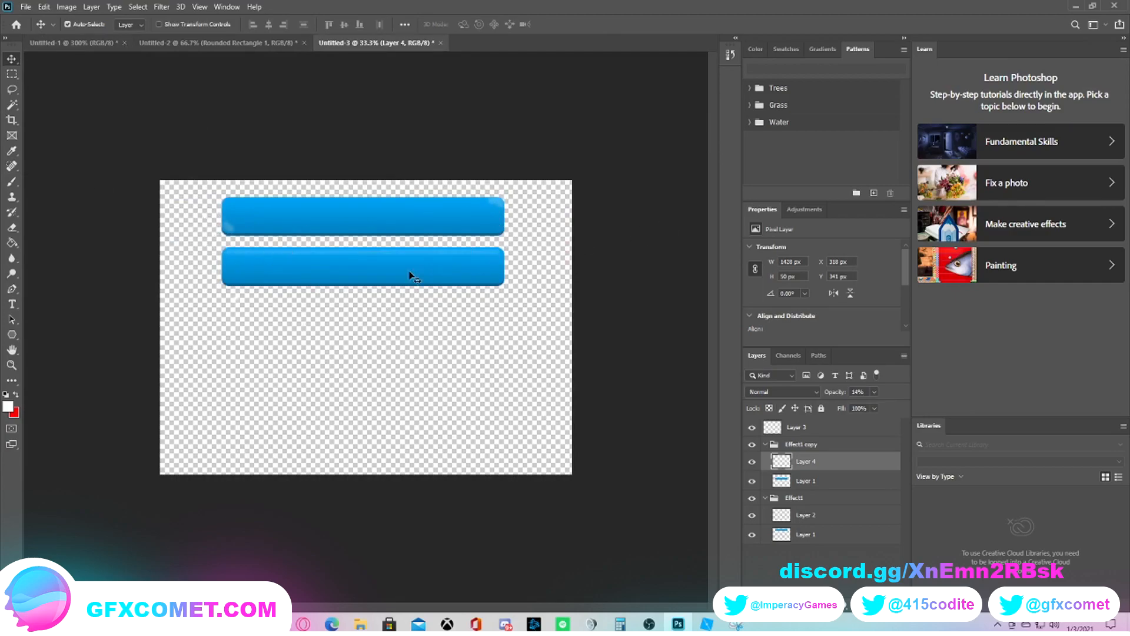
mouse_move(668, 269)
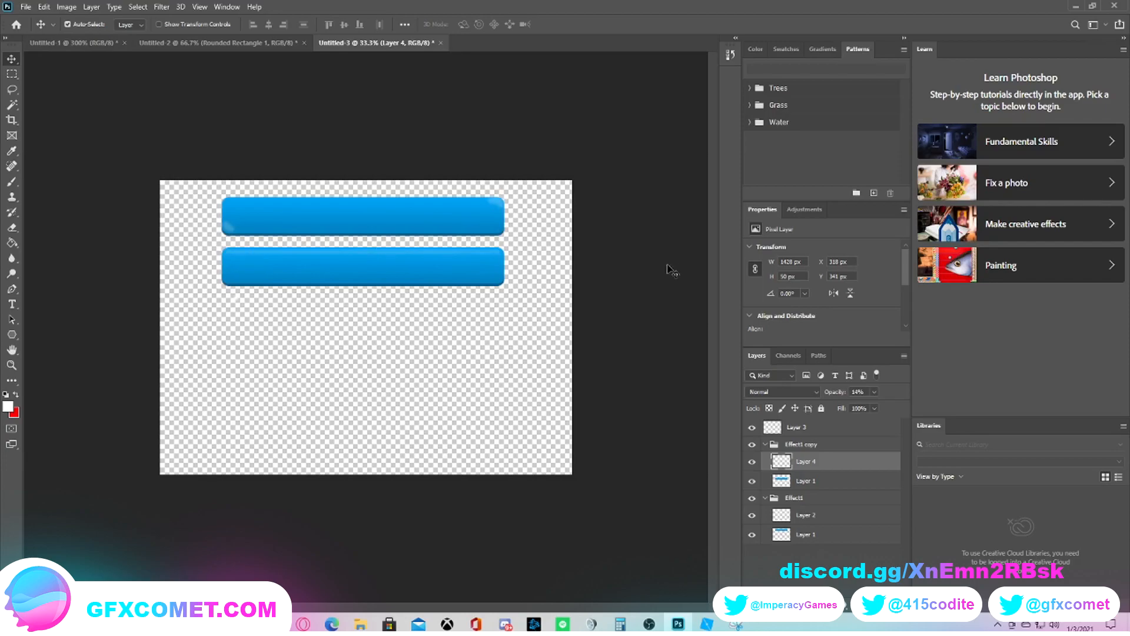
mouse_move(286, 270)
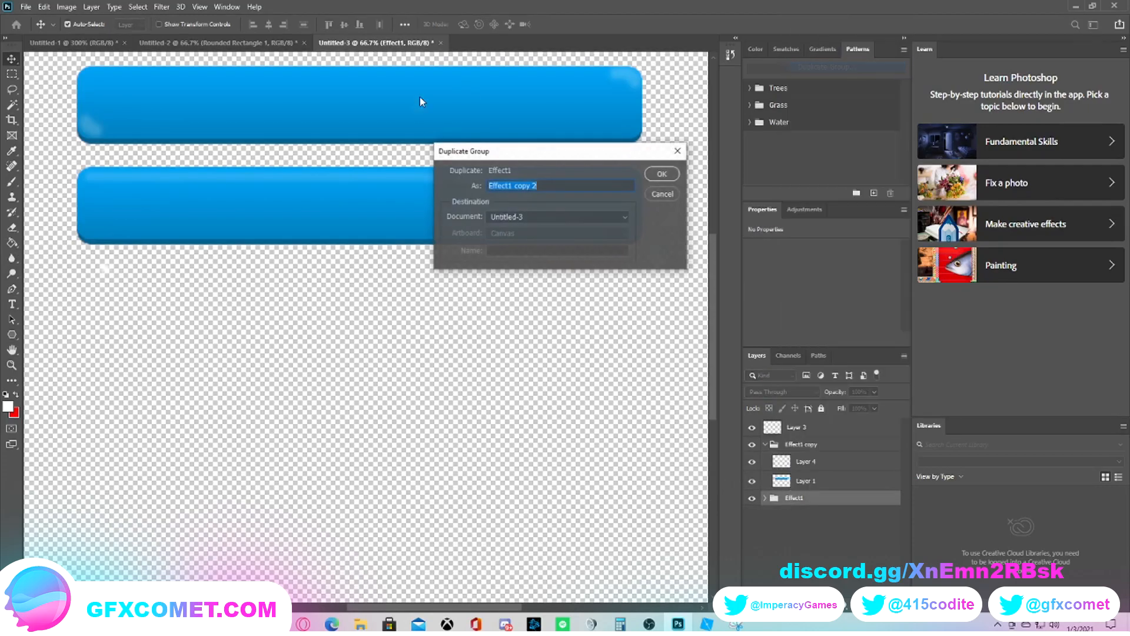
Step: Duplicate Effect1 into a third button placed below the second and rename its group Effect3
click(660, 173)
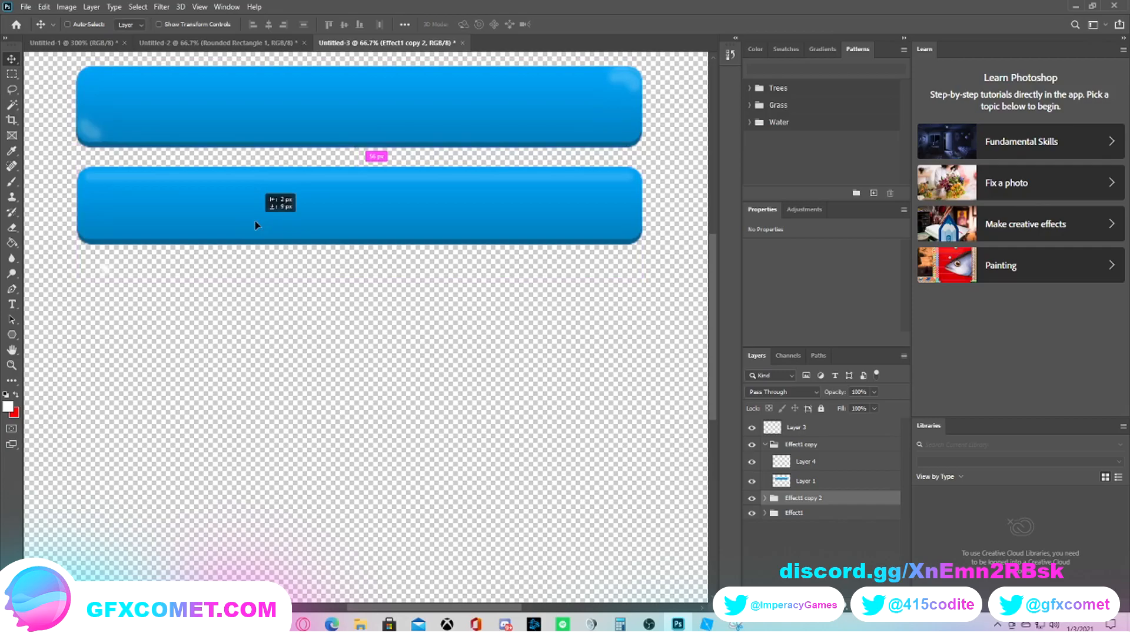
drag(256, 225, 256, 430)
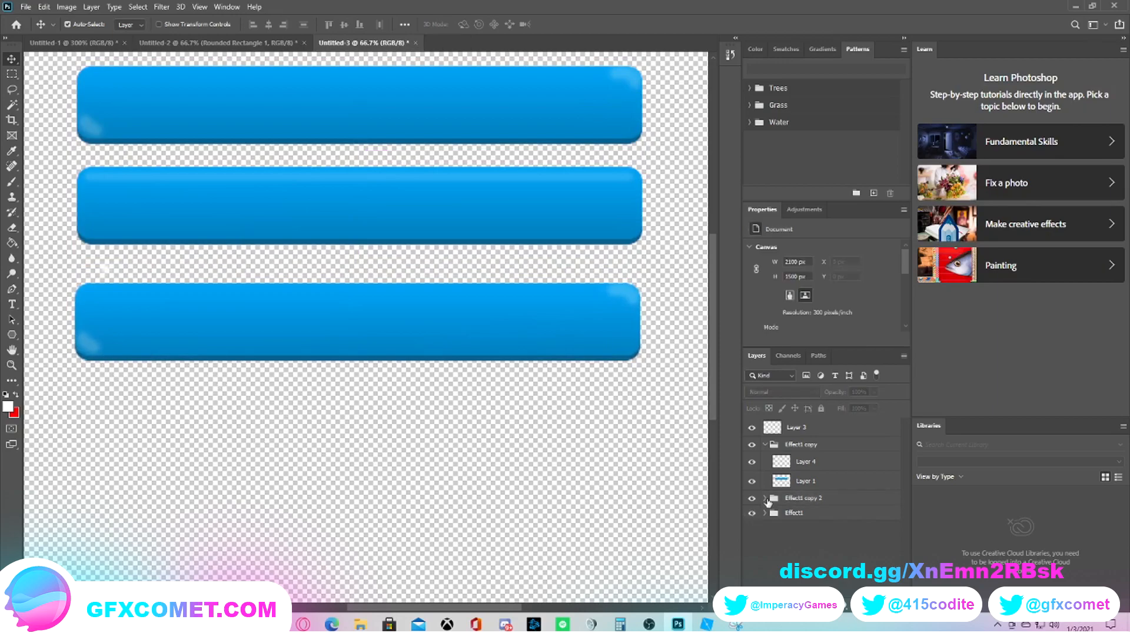
click(765, 497)
text(Effect3)
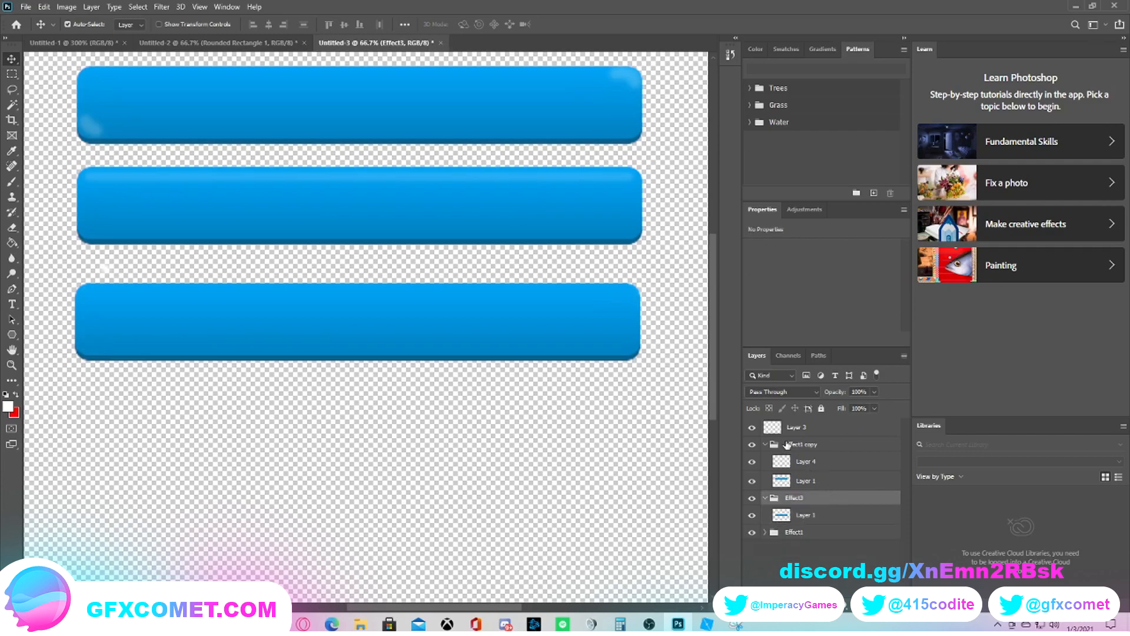
double_click(799, 444)
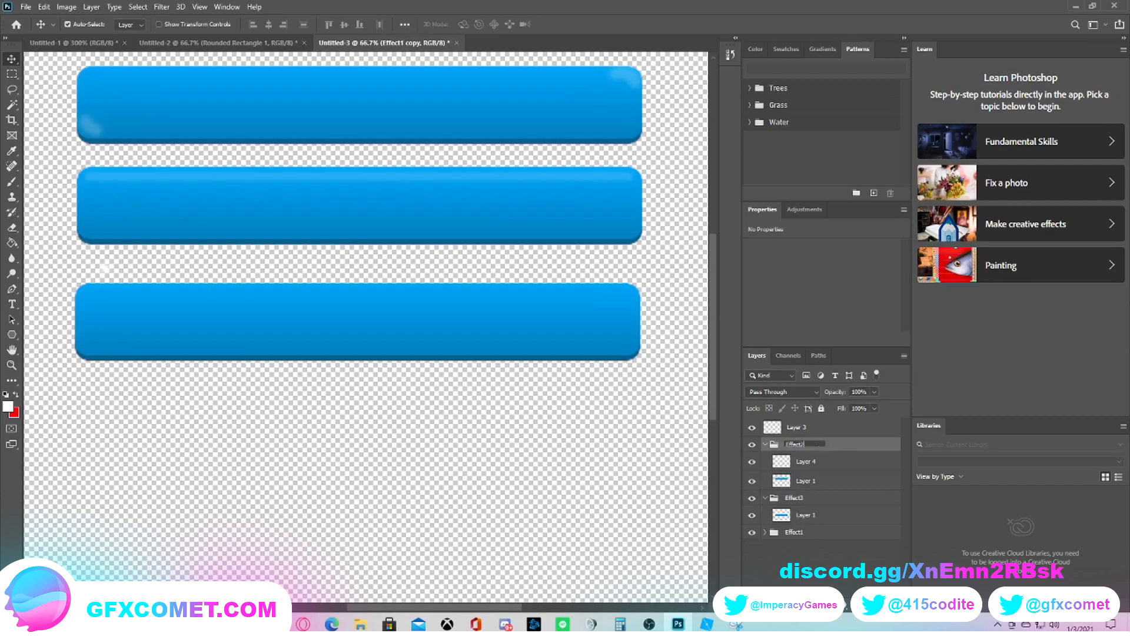
click(806, 480)
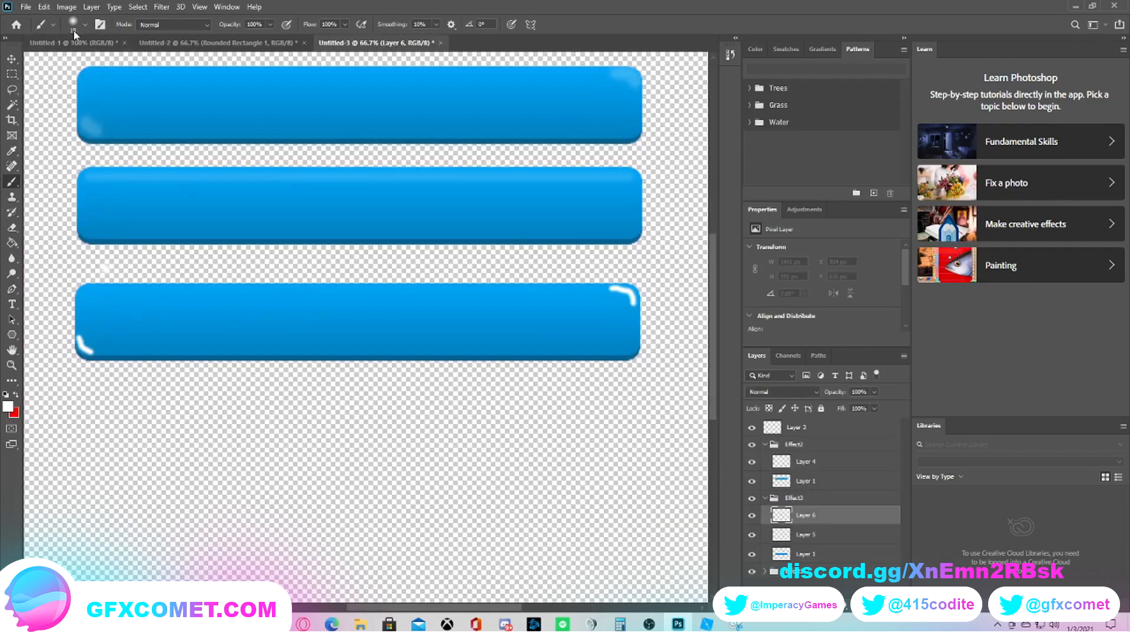
Step: Paint a white highlight line along the third button's top edge on Layer 6
click(88, 24)
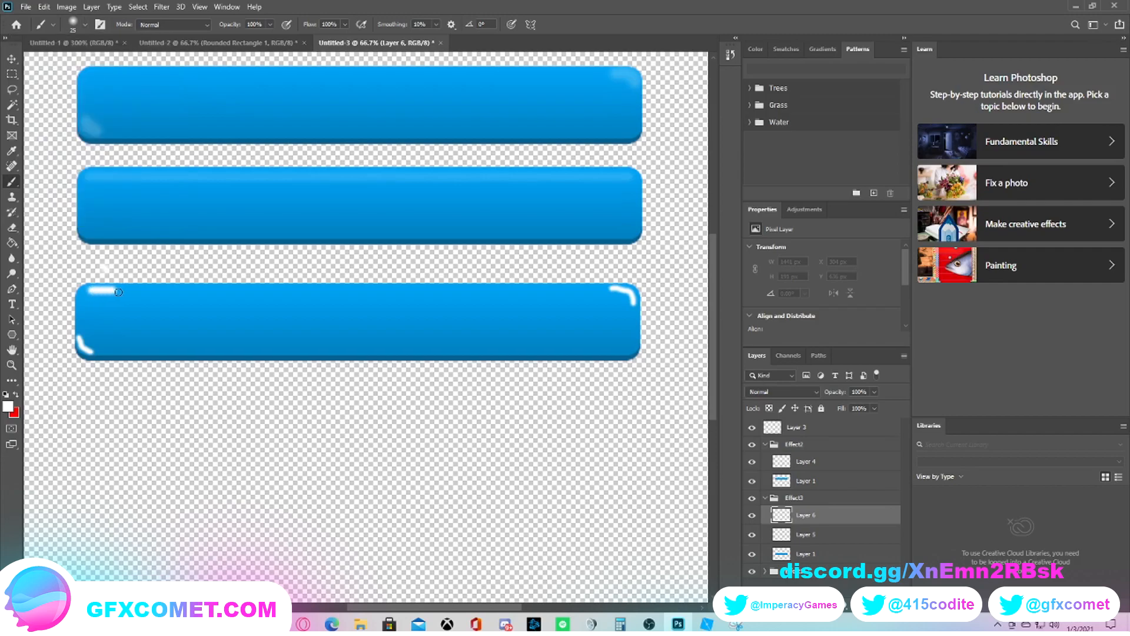
drag(115, 292, 306, 301)
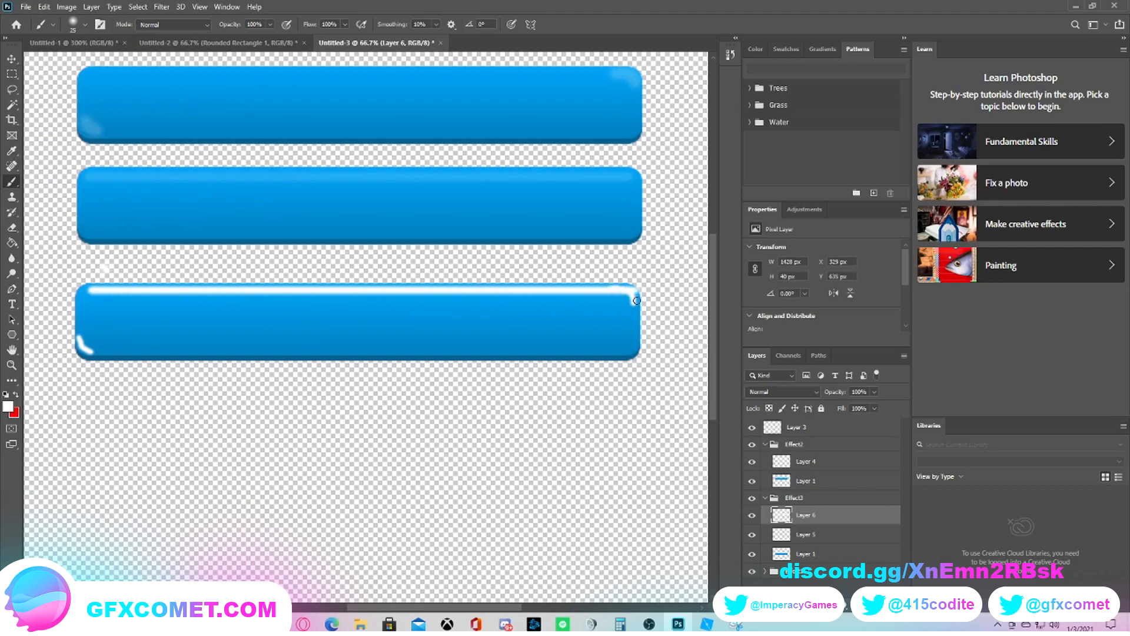
click(12, 58)
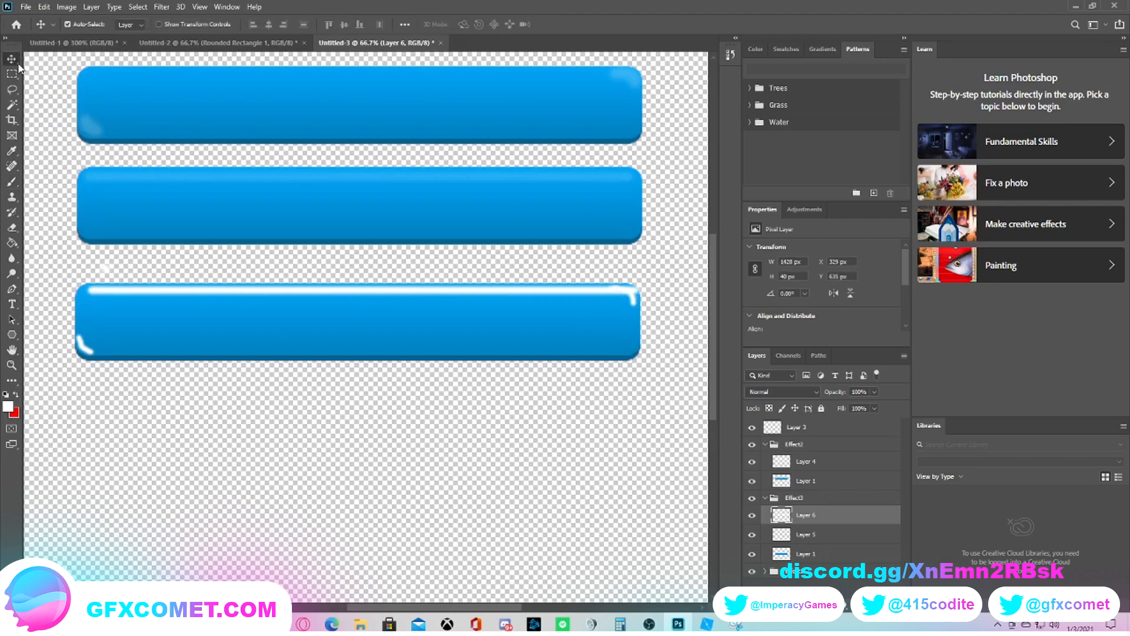
mouse_move(12, 59)
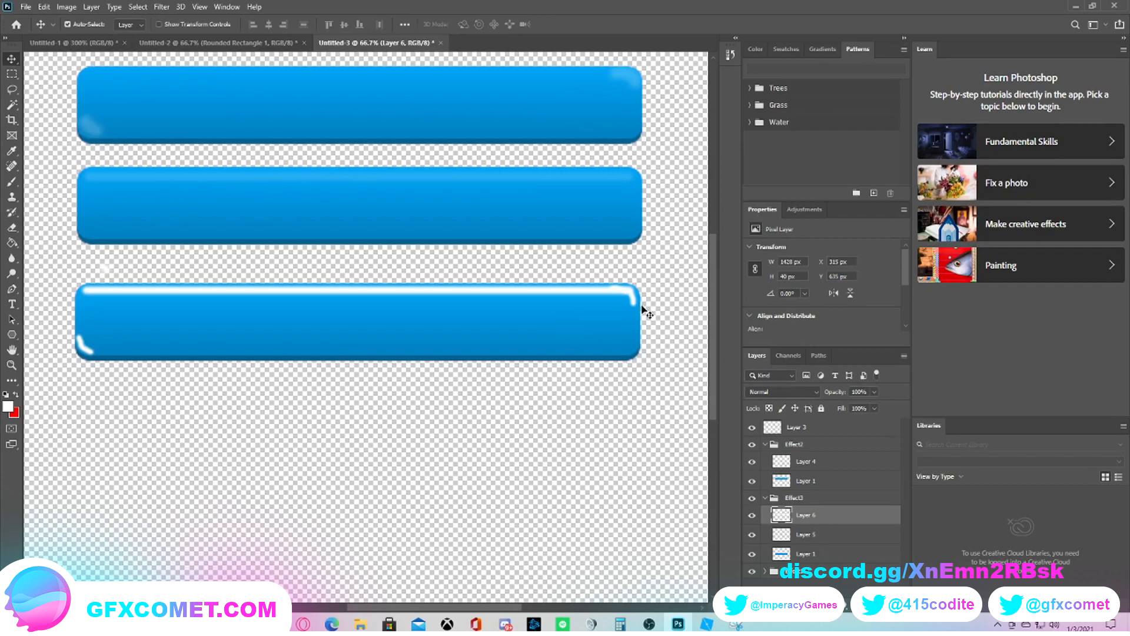
mouse_move(472, 308)
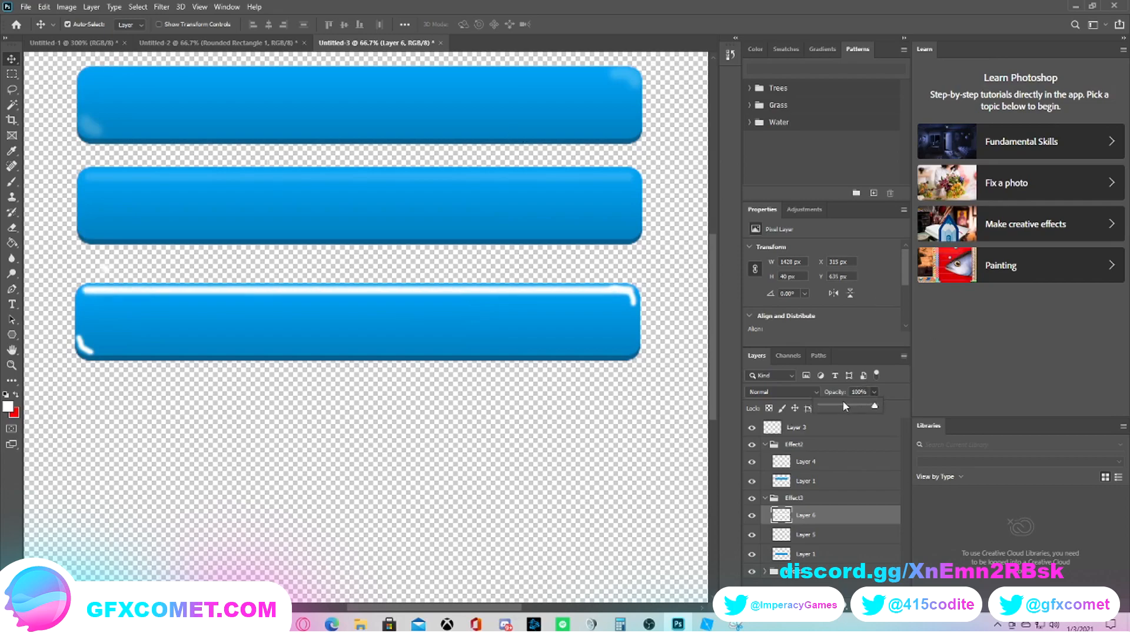
Step: Lower Layer 6 to about 14% opacity and select Layer 5 to fade its glints
drag(872, 406, 807, 408)
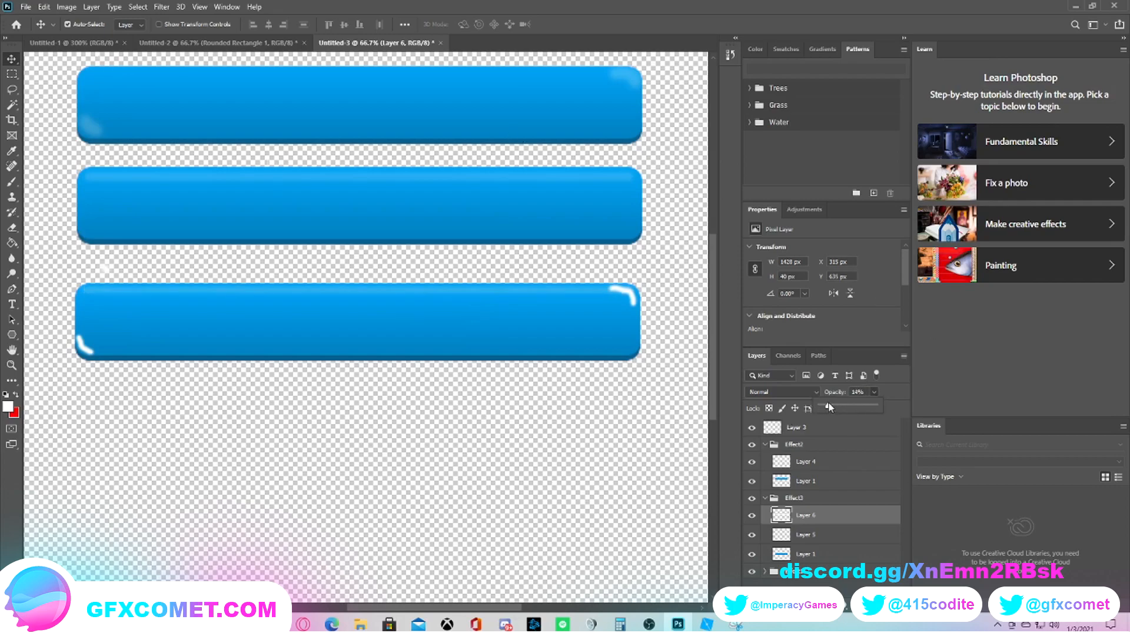
click(806, 533)
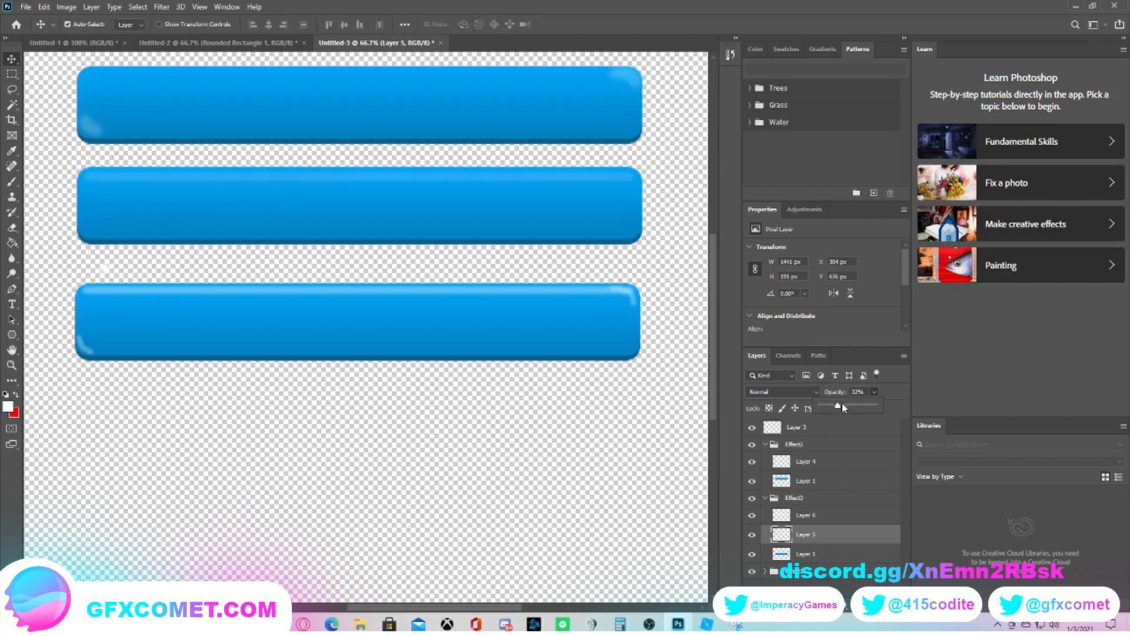
mouse_move(635, 303)
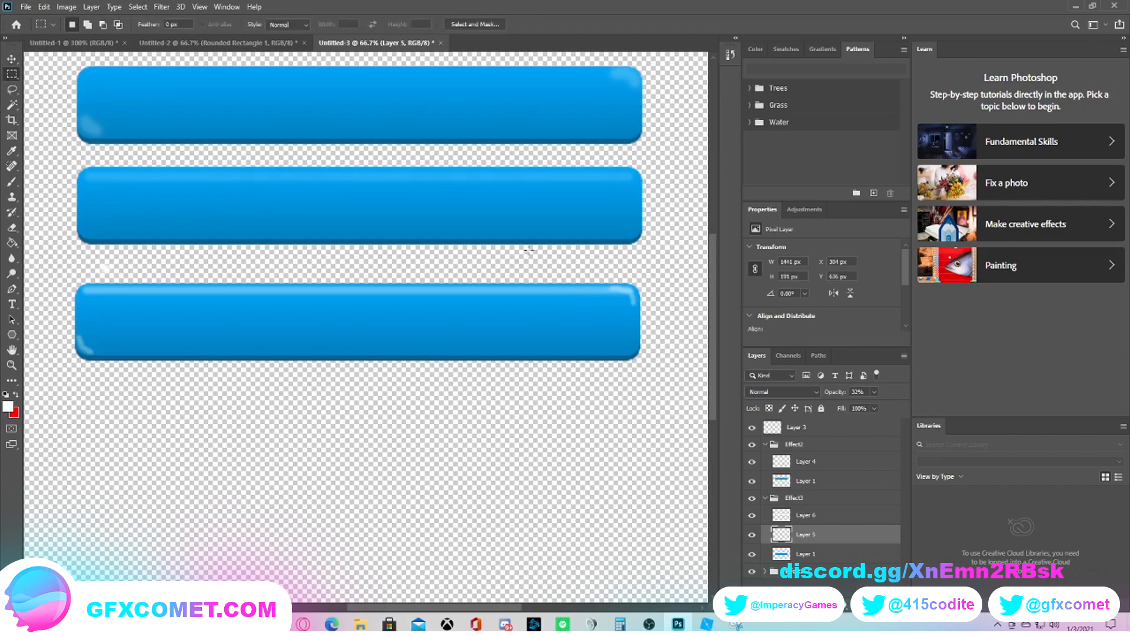
Step: Duplicate the top-right corner glint and flip it onto the opposite corner of the third button
drag(606, 277, 643, 316)
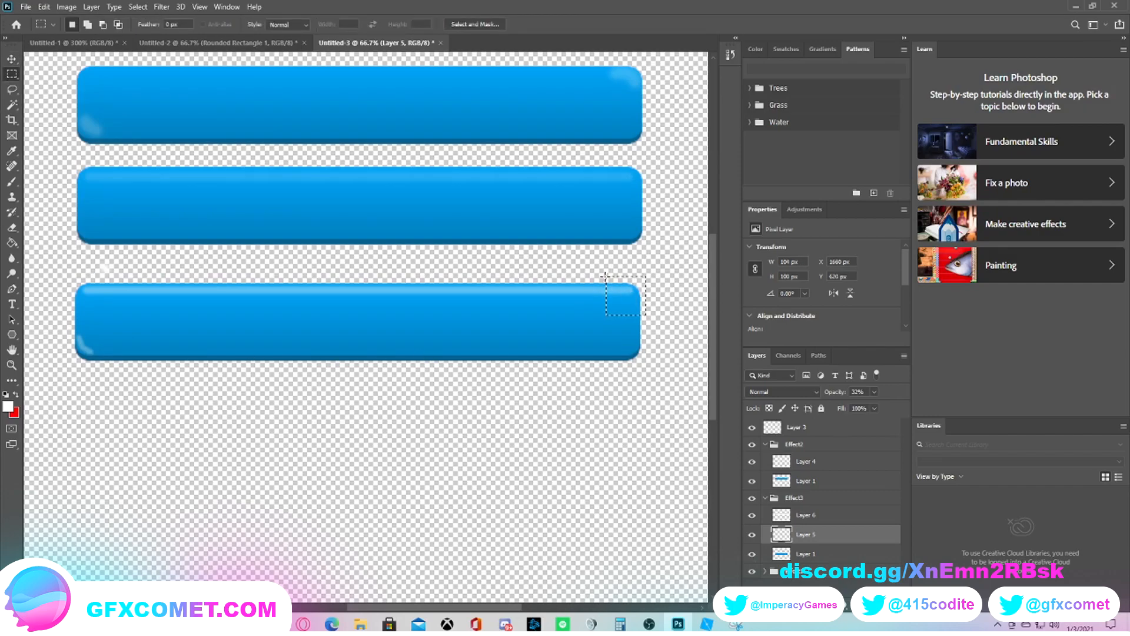
click(12, 59)
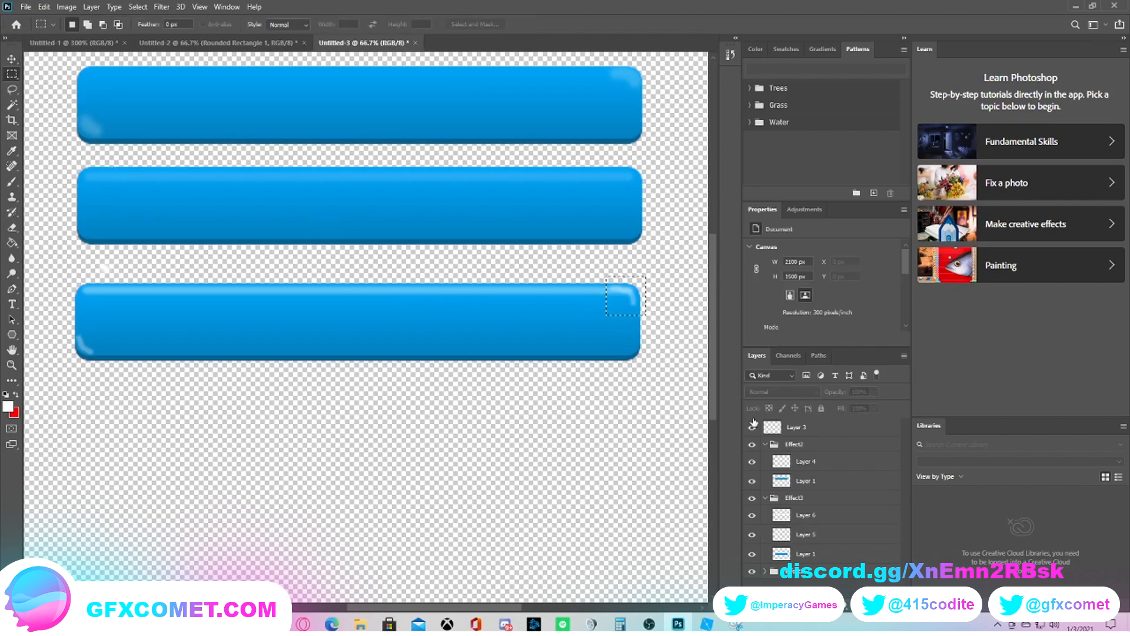
click(805, 514)
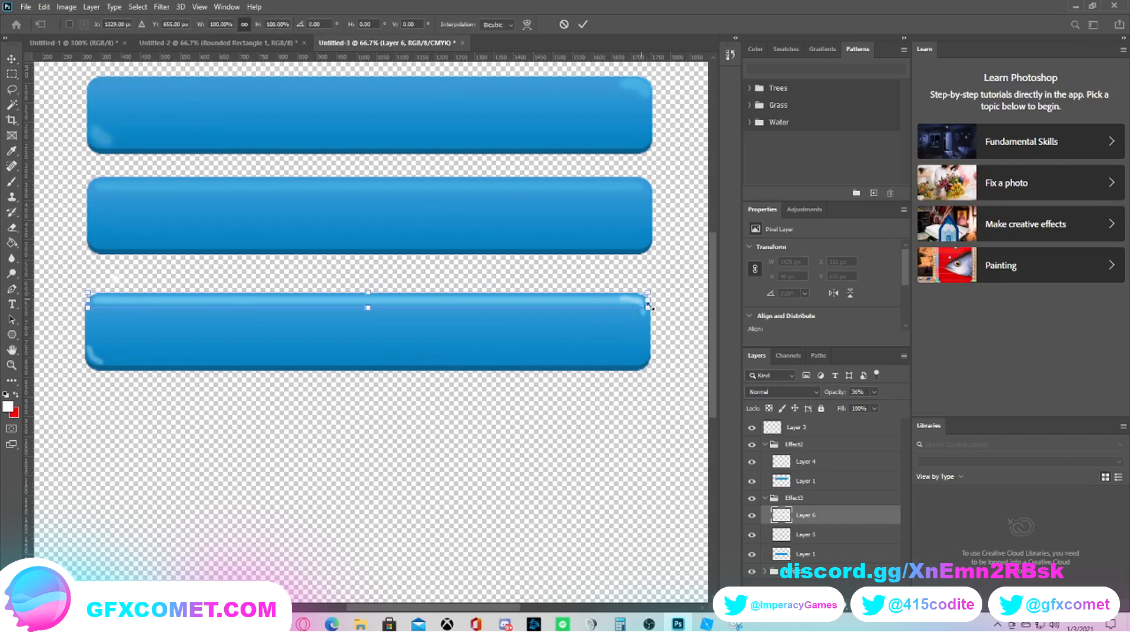
drag(647, 308, 608, 302)
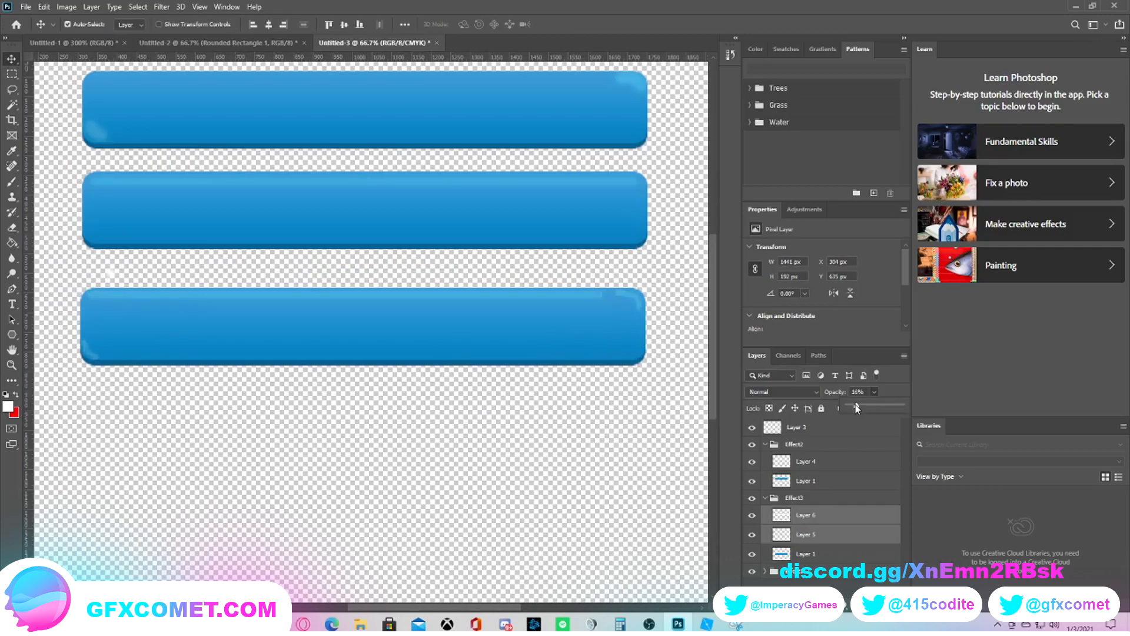
Step: Select both corner glint layers and fade them to about 13% opacity
drag(865, 400, 854, 400)
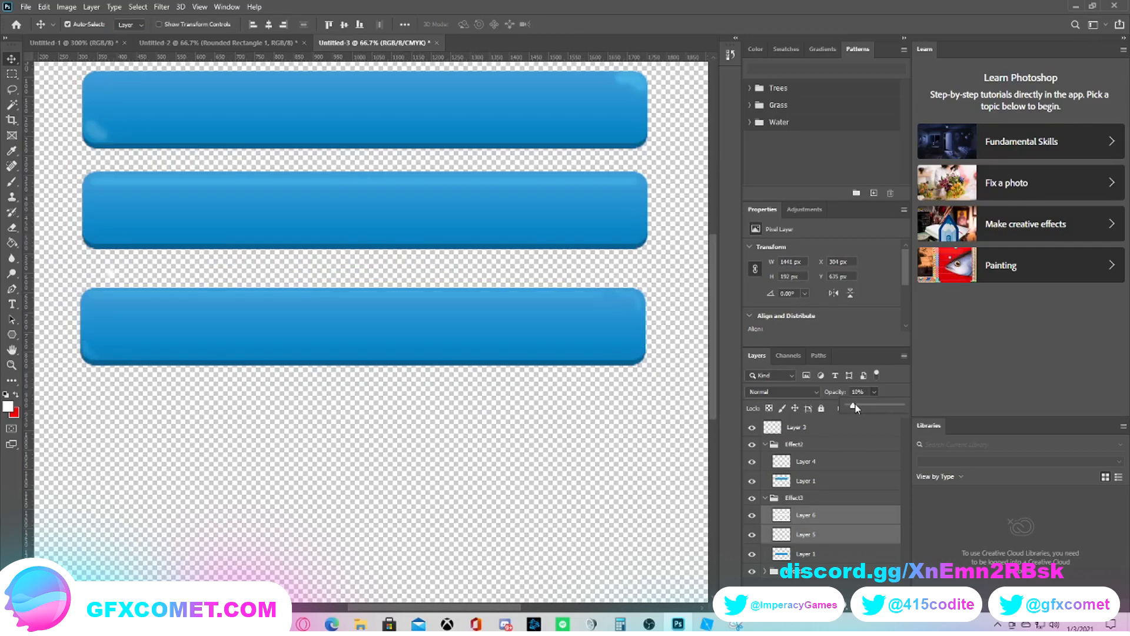
drag(847, 407, 854, 406)
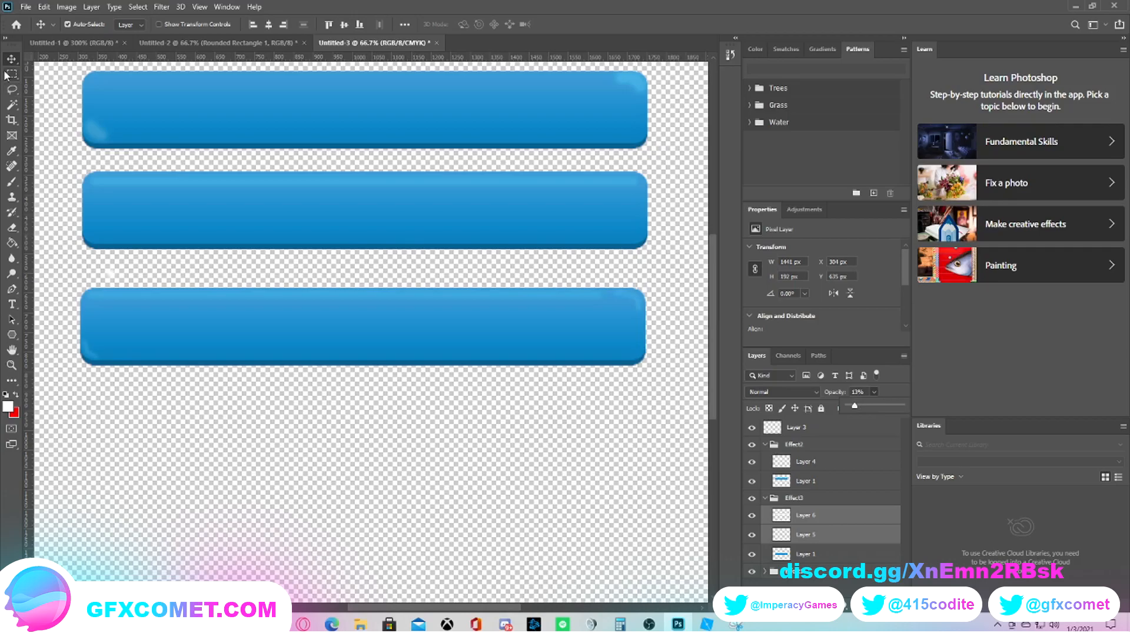
click(12, 74)
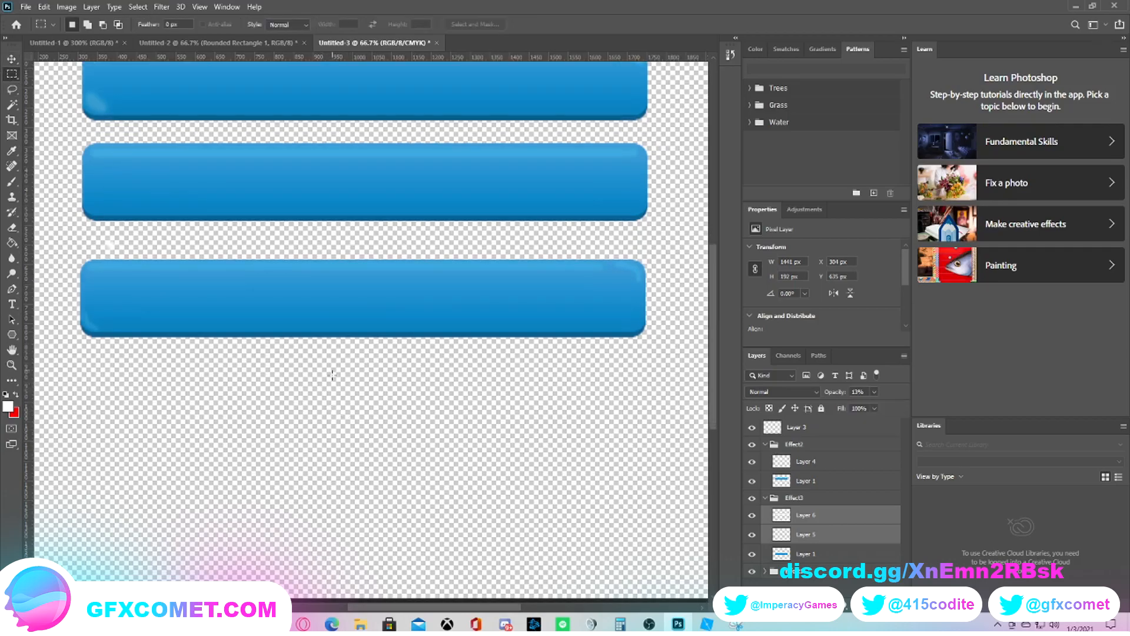
mouse_move(354, 349)
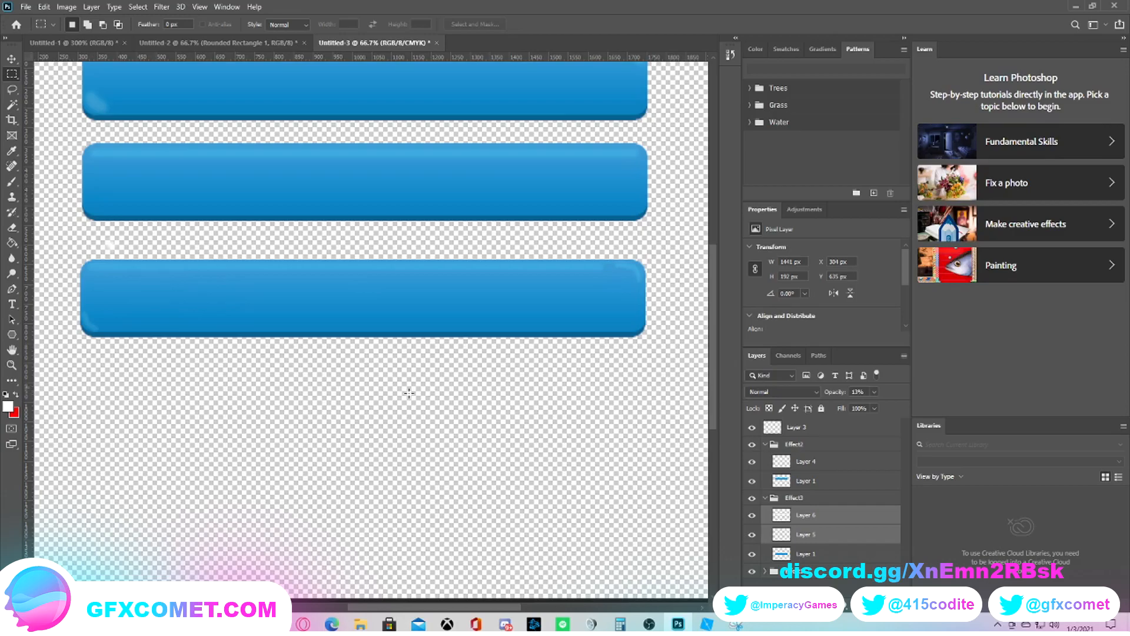
Step: Draw a wide white ellipse across the third button's upper part and make it nearly transparent
click(11, 335)
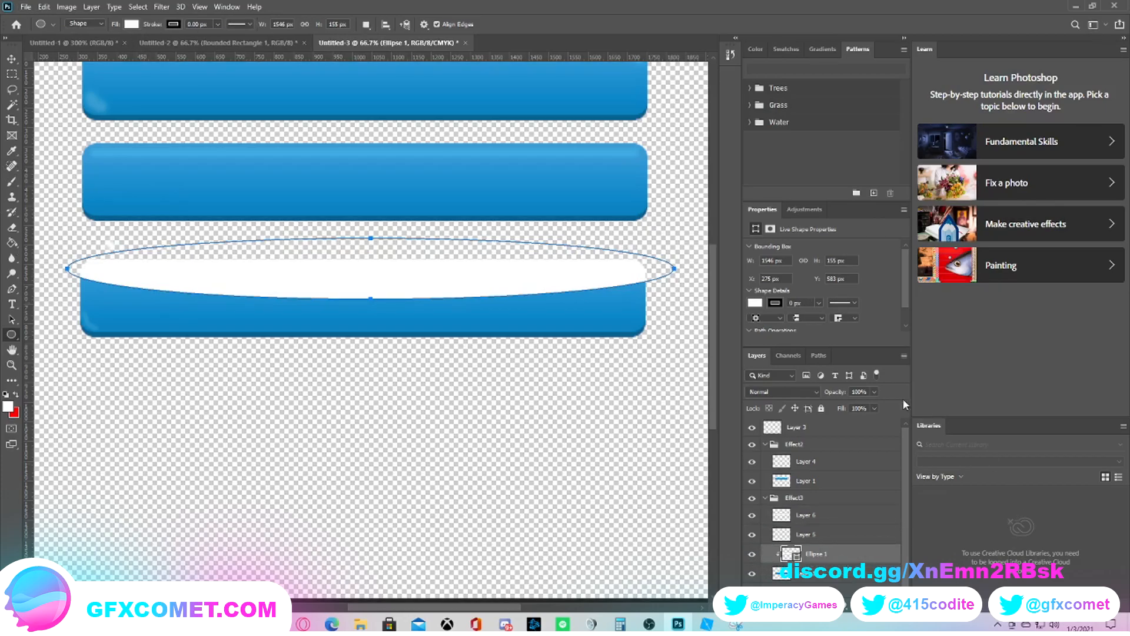
click(857, 391)
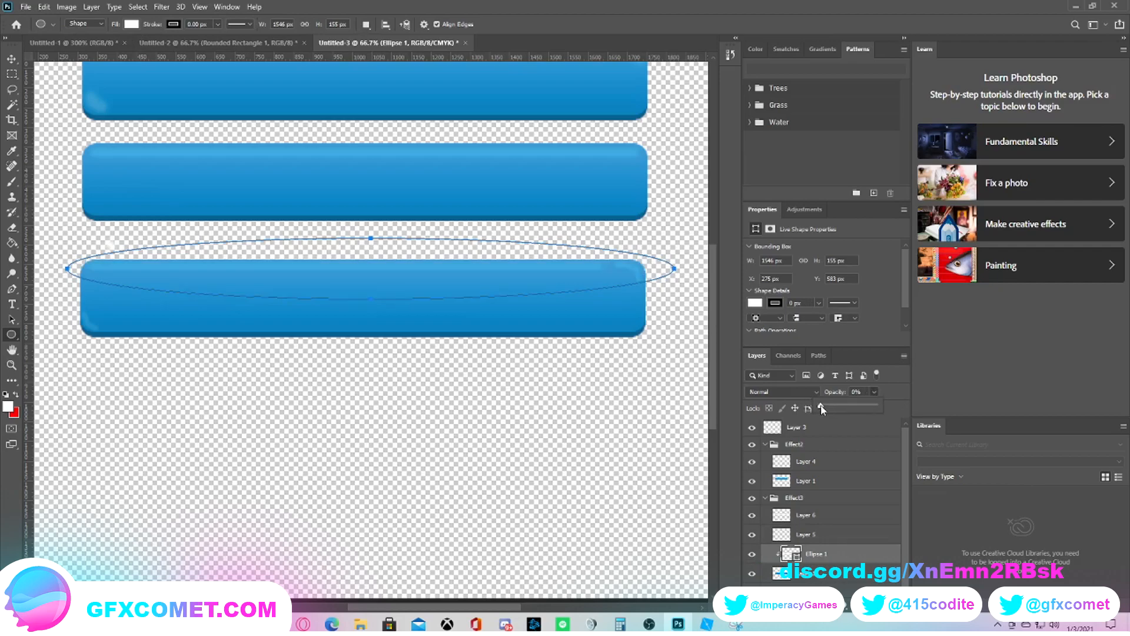
click(857, 391)
text(CLICK HERE)
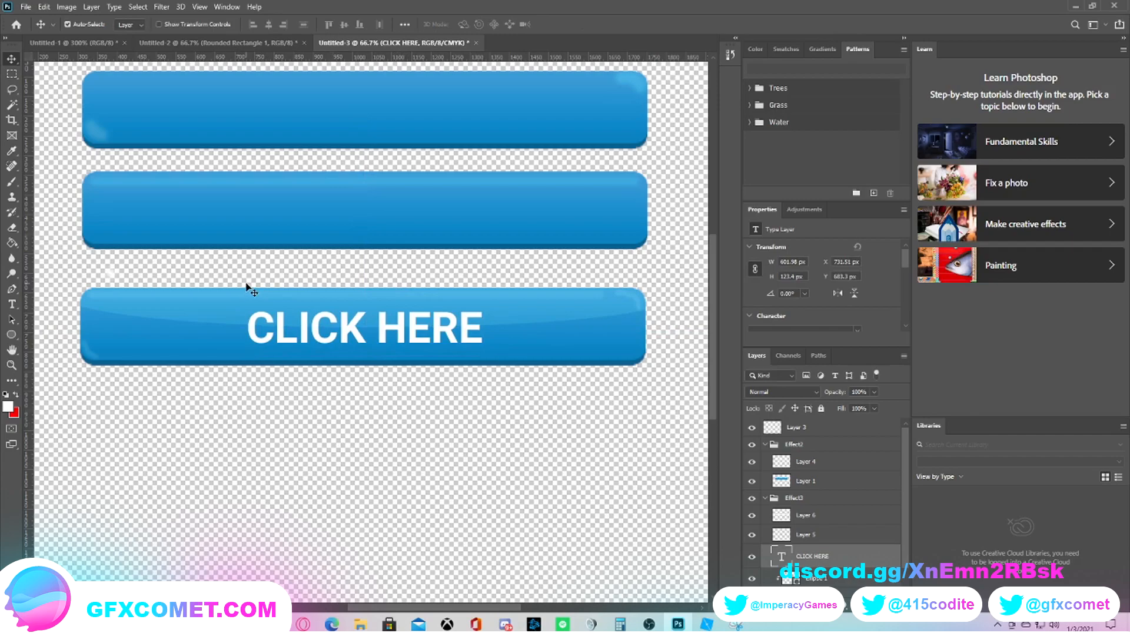
mouse_move(257, 290)
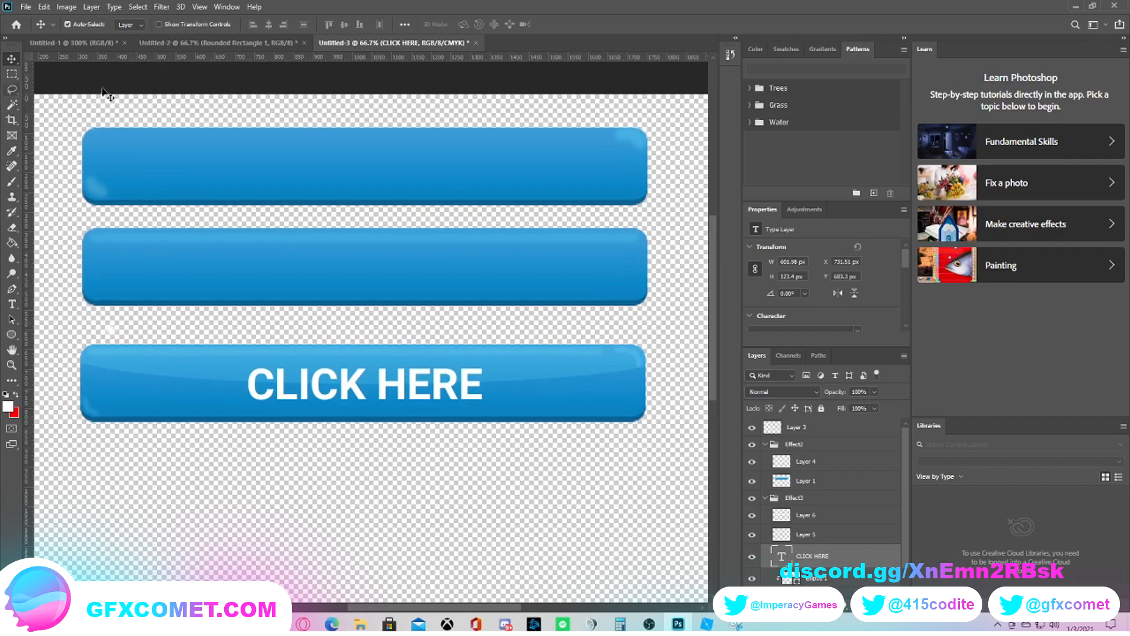
mouse_move(2, 316)
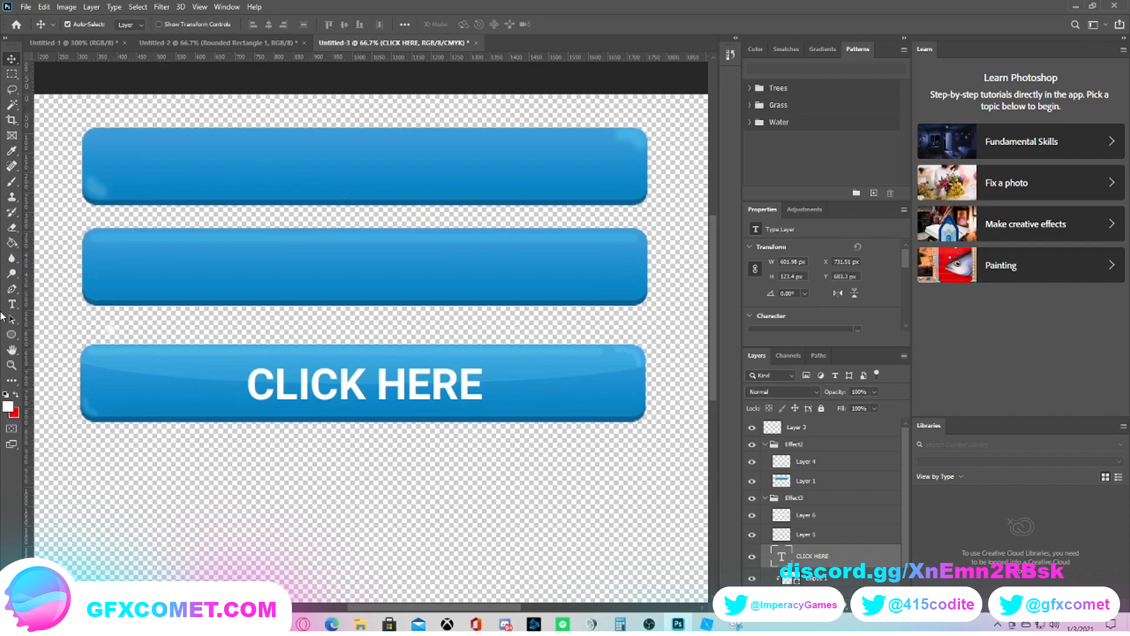
mouse_move(588, 268)
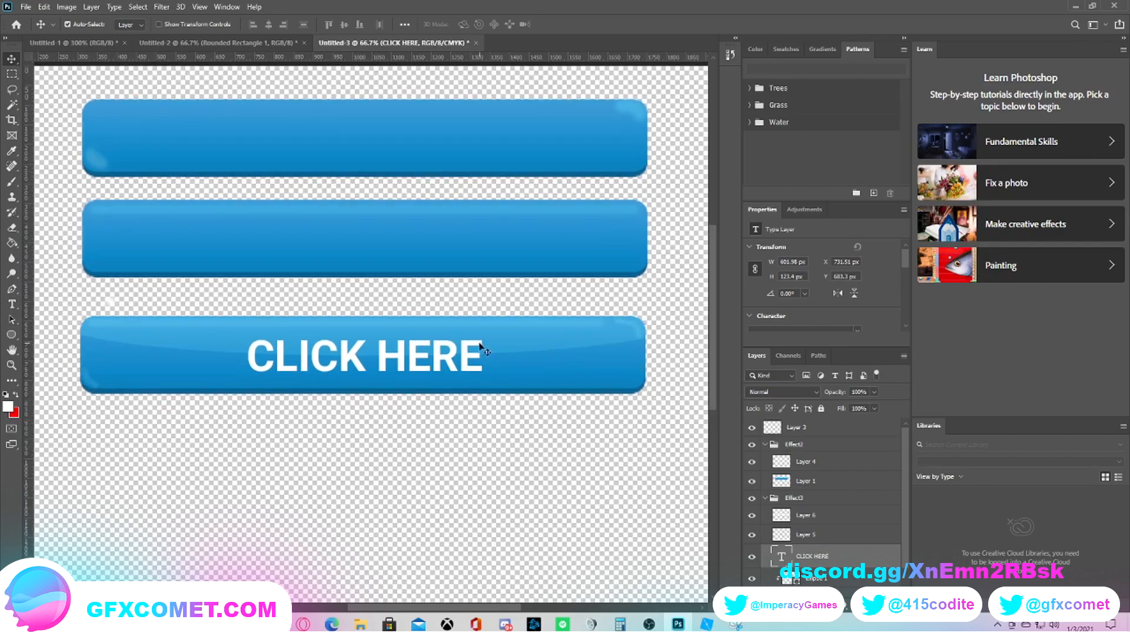
mouse_move(12, 298)
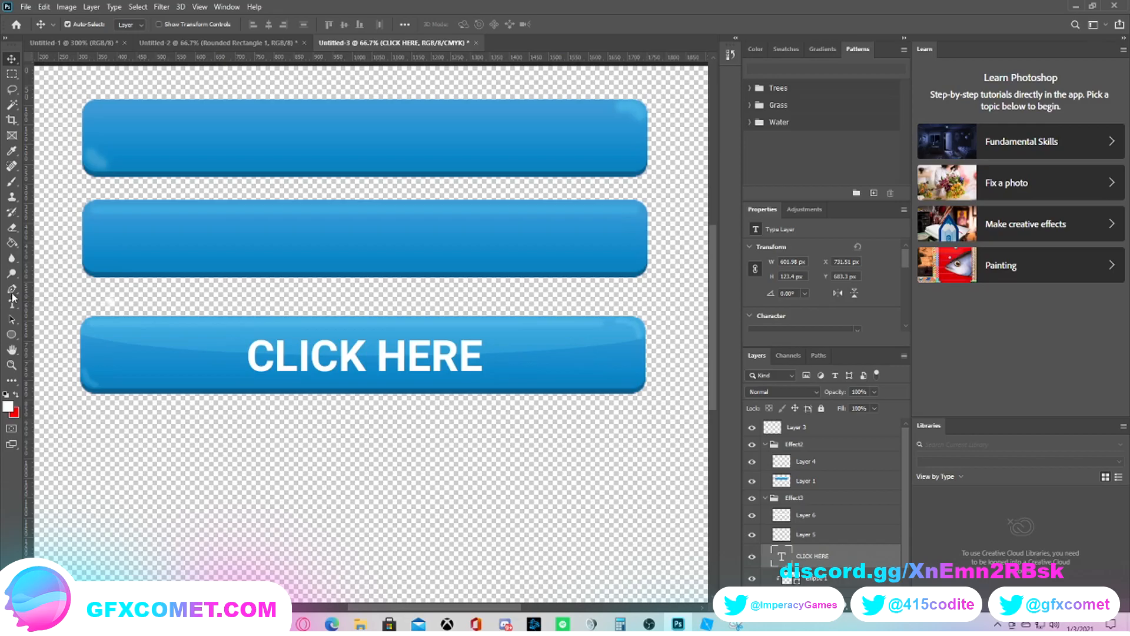
mouse_move(648, 330)
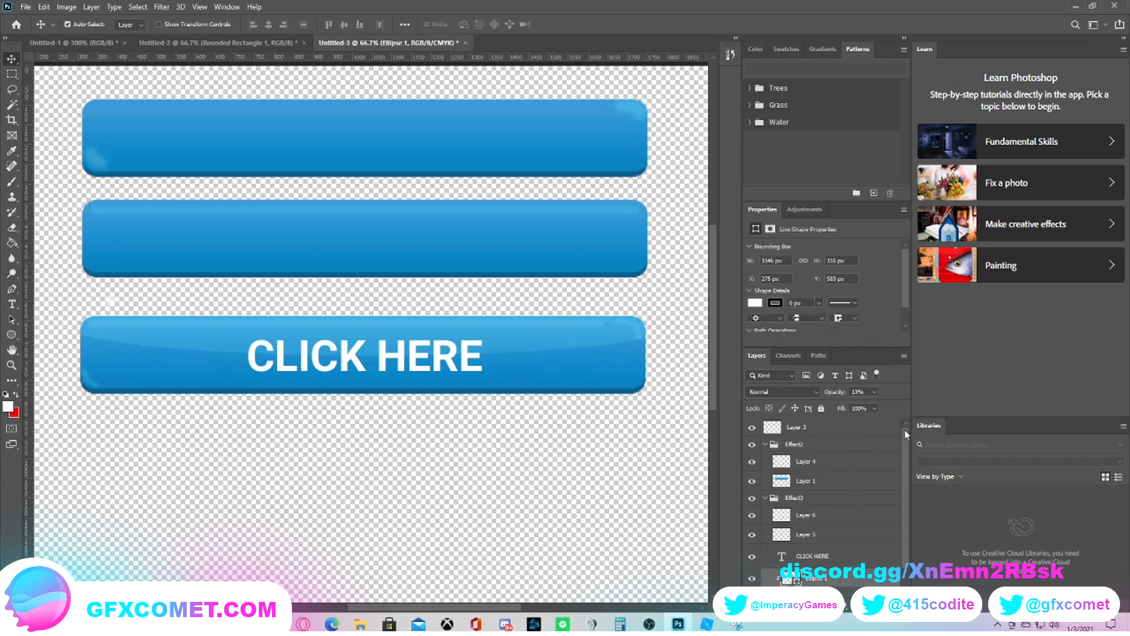
drag(869, 392, 849, 408)
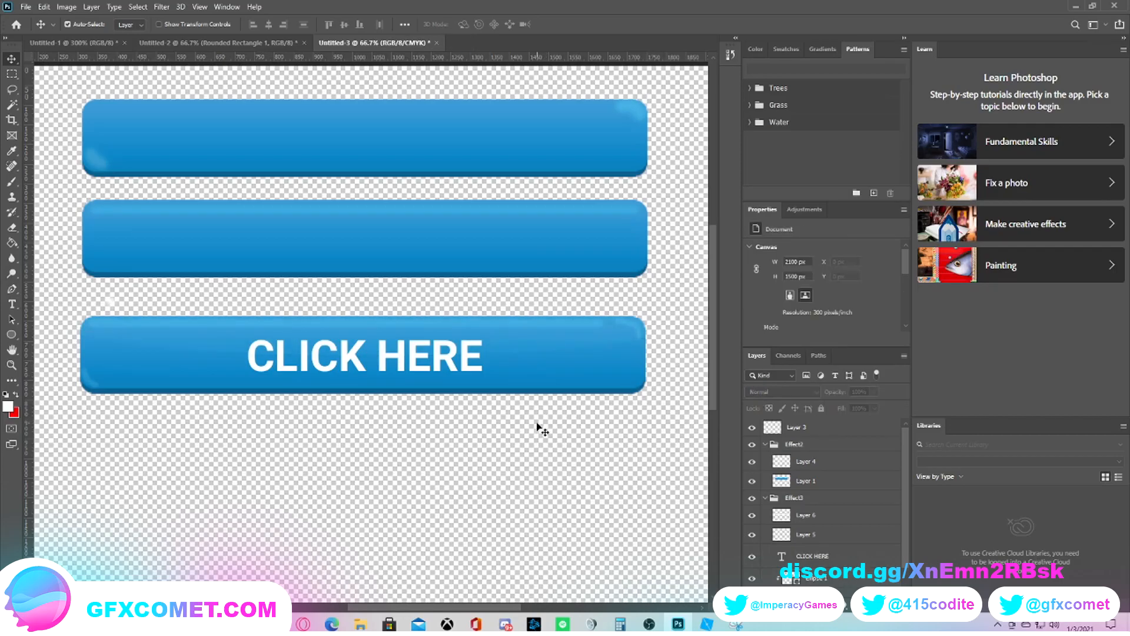
scroll(down, 3)
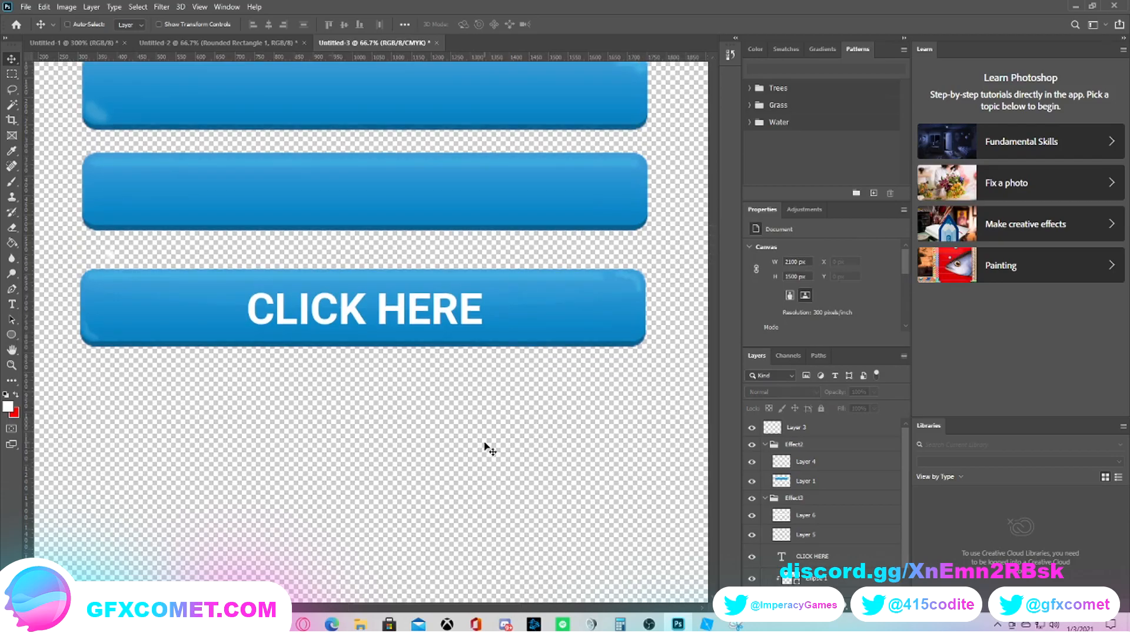
scroll(down, 3)
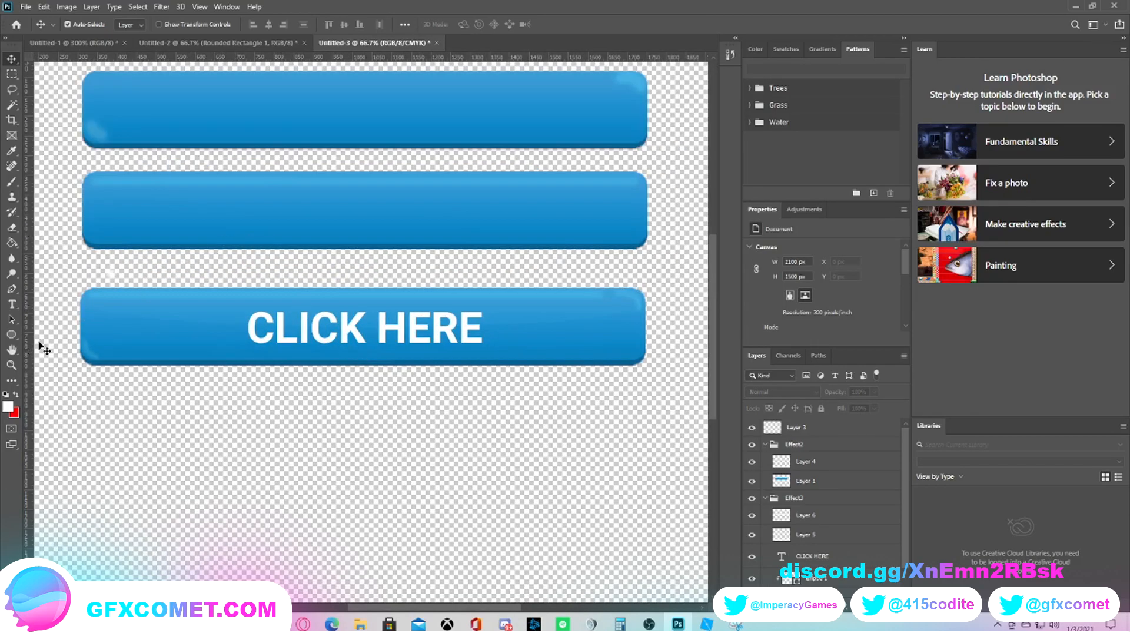
mouse_move(483, 317)
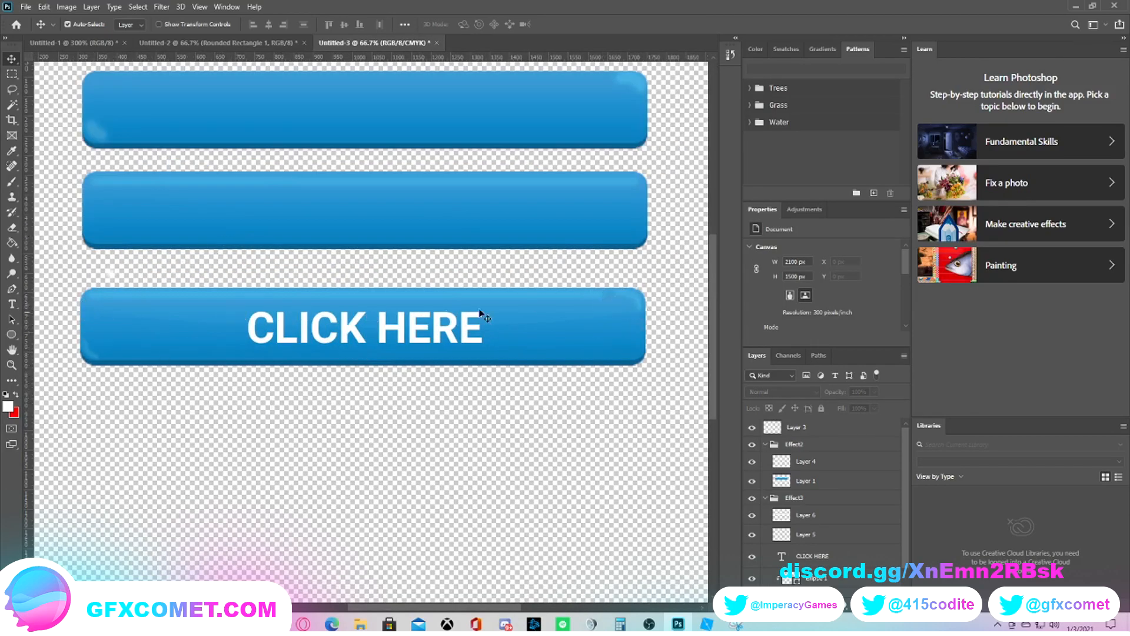
mouse_move(552, 230)
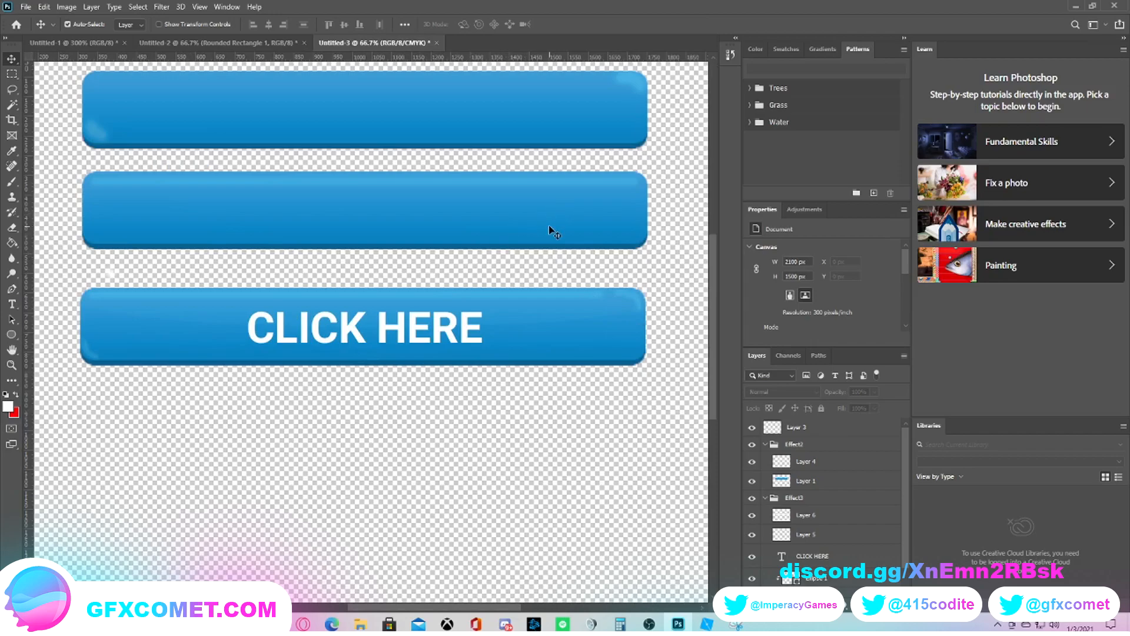
mouse_move(145, 287)
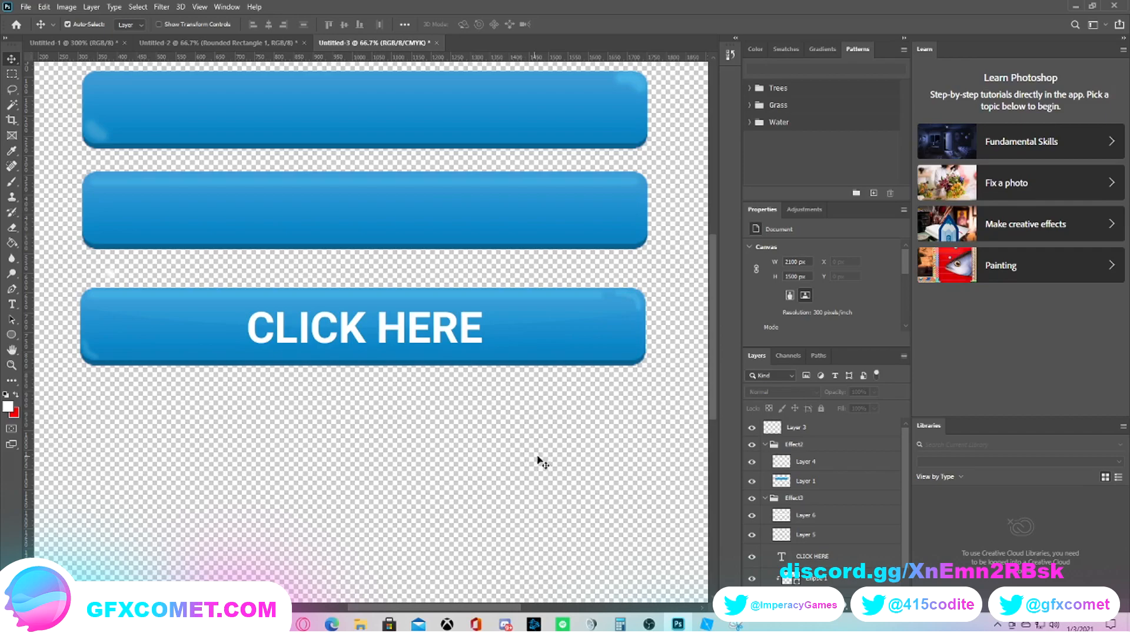
mouse_move(521, 449)
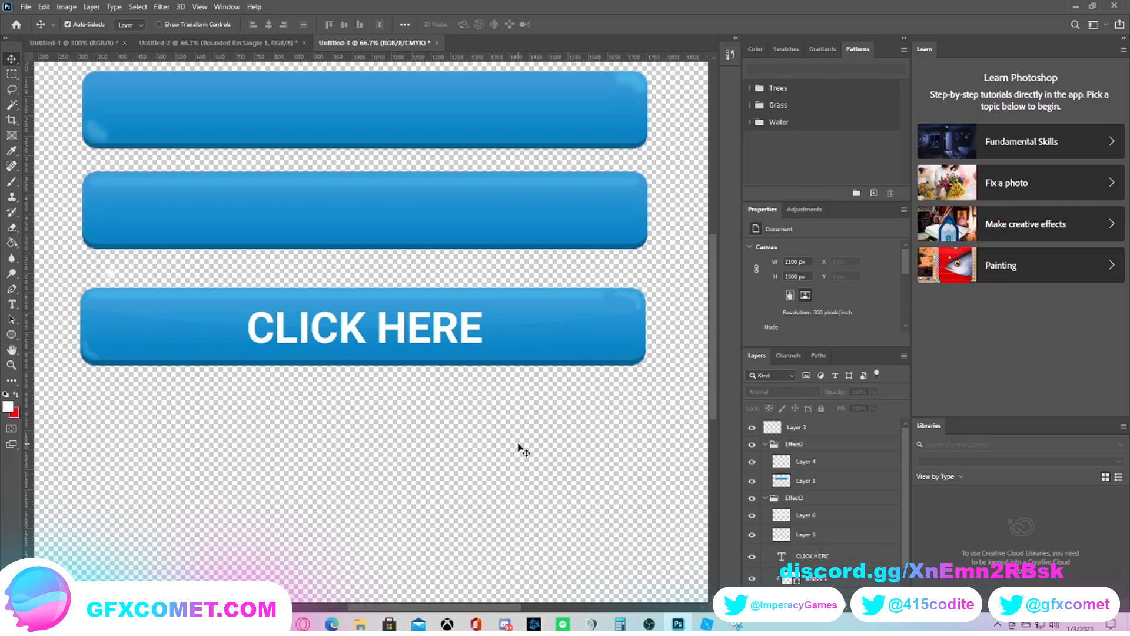
mouse_move(447, 450)
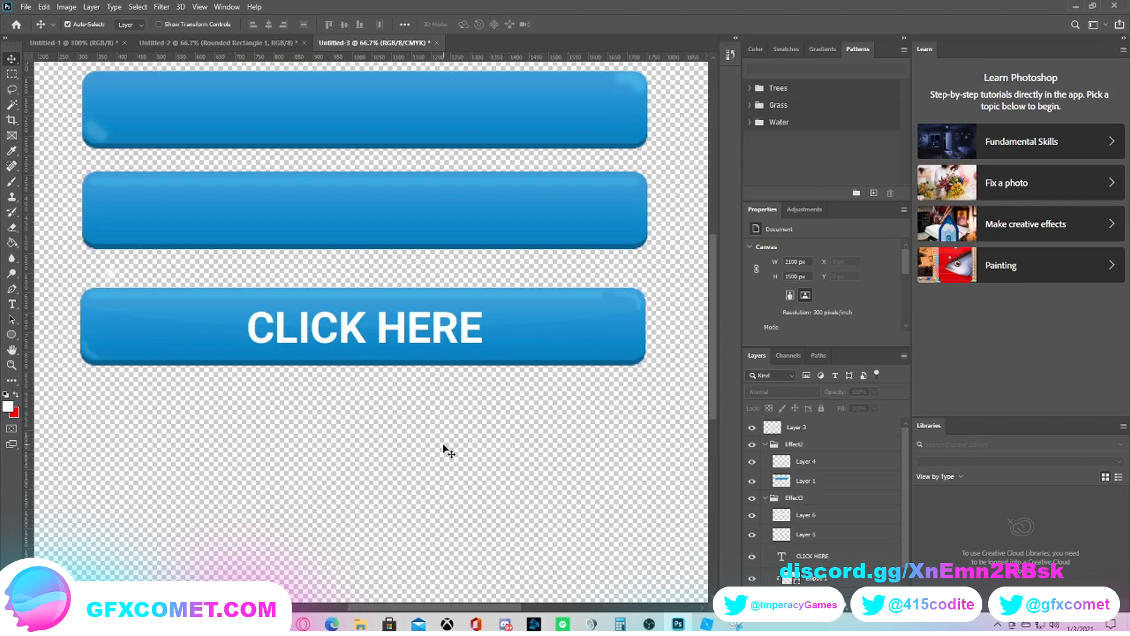